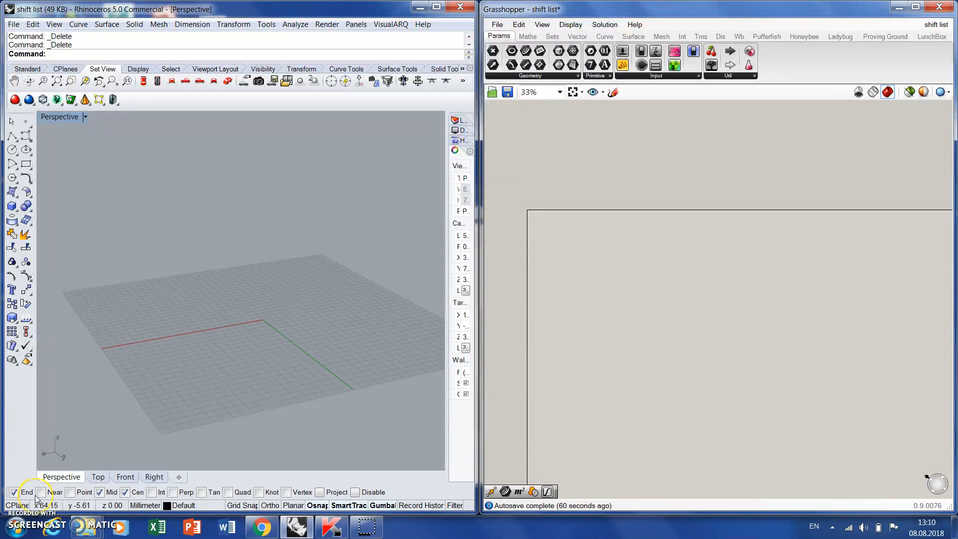
{"action": "mouse_move", "coordinate": [26, 492]}
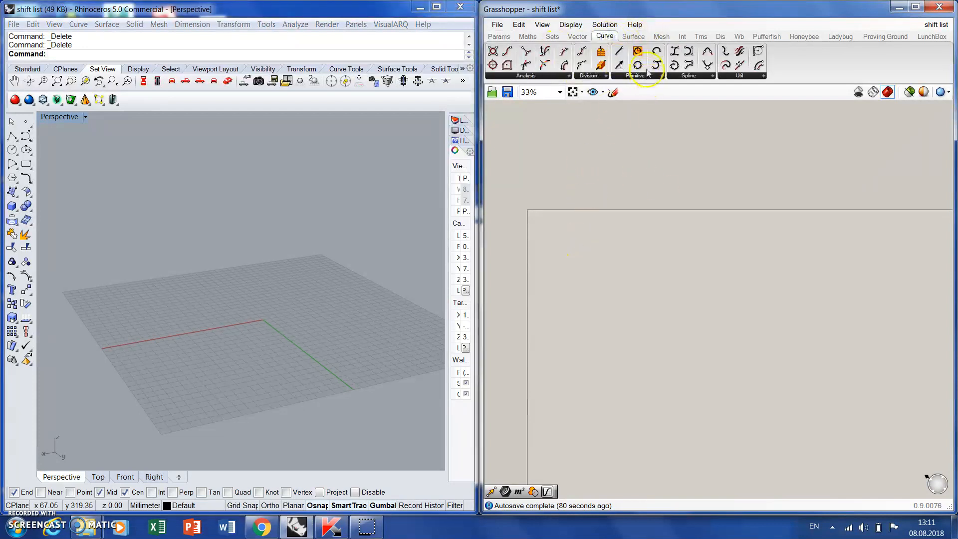
Place a Circle component with a Number Slider at 25 wired to Radius
{"action": "left_click", "coordinate": [638, 51]}
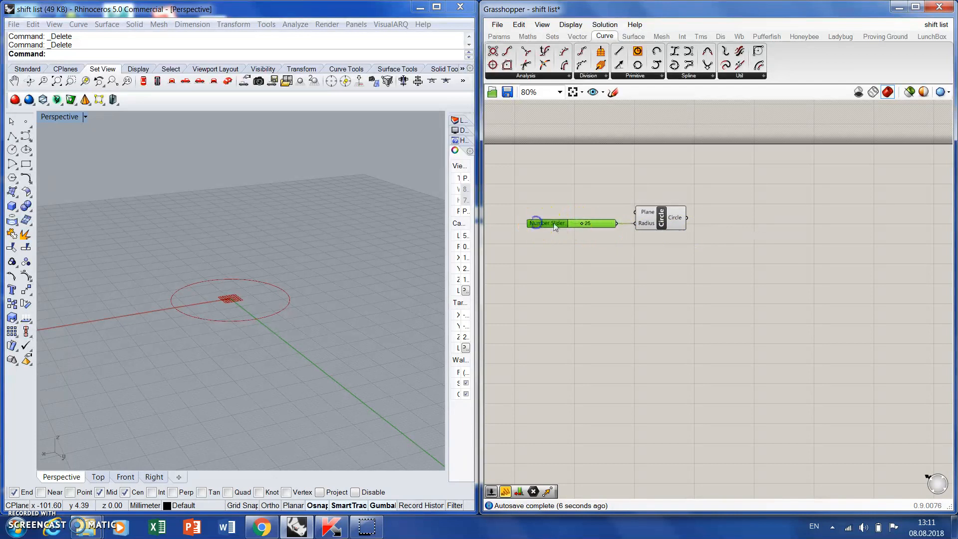
Move the circle along Unit Z by a slider set to 20
{"action": "left_click", "coordinate": [791, 218]}
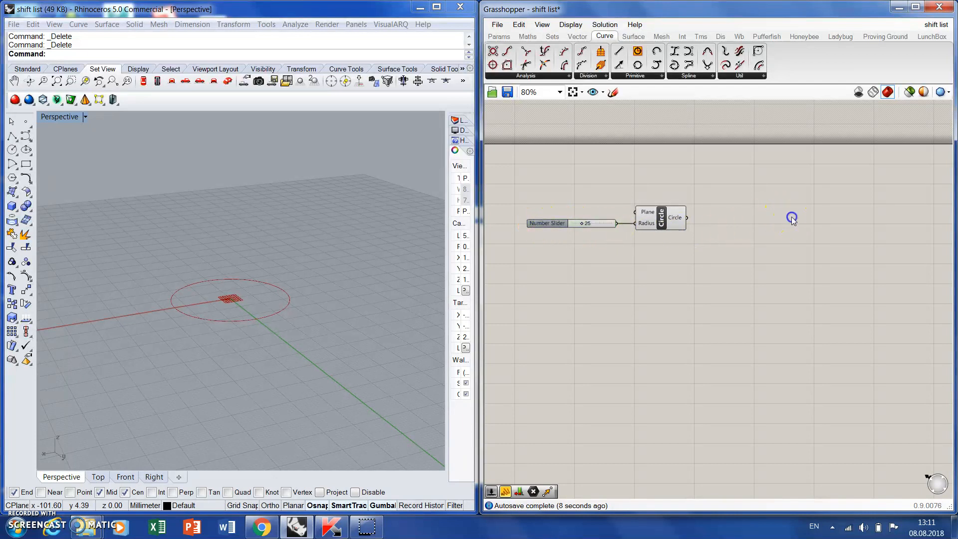
{"action": "left_click", "coordinate": [701, 36]}
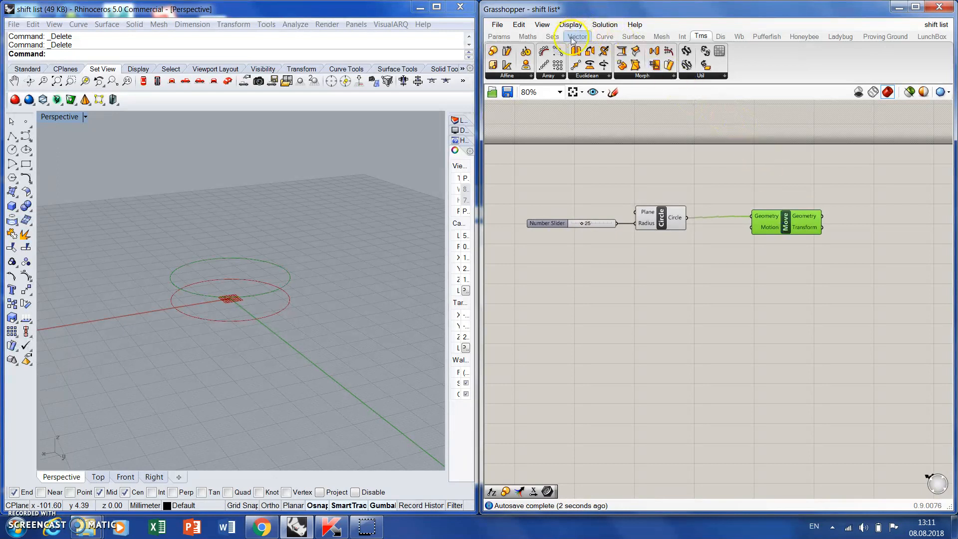
{"action": "left_click", "coordinate": [577, 36]}
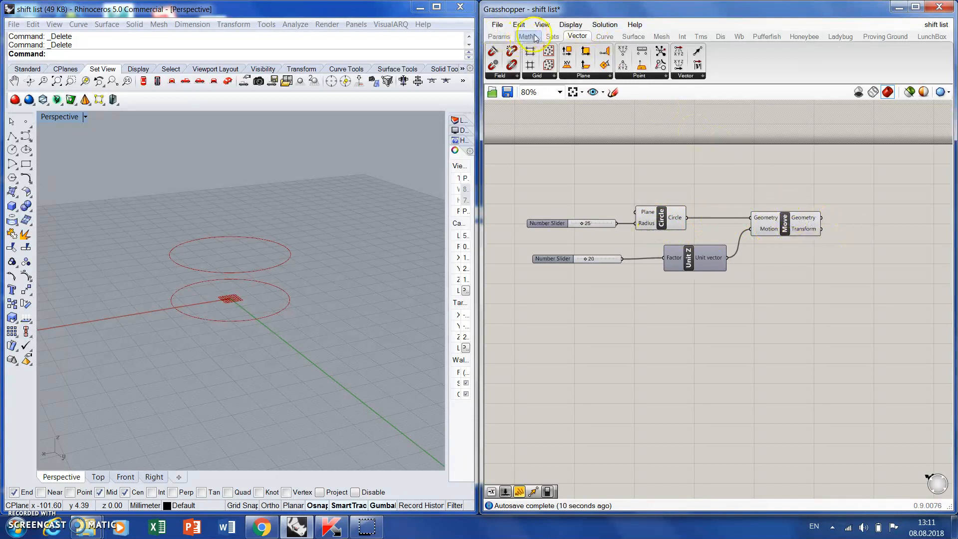
{"action": "left_click", "coordinate": [499, 36]}
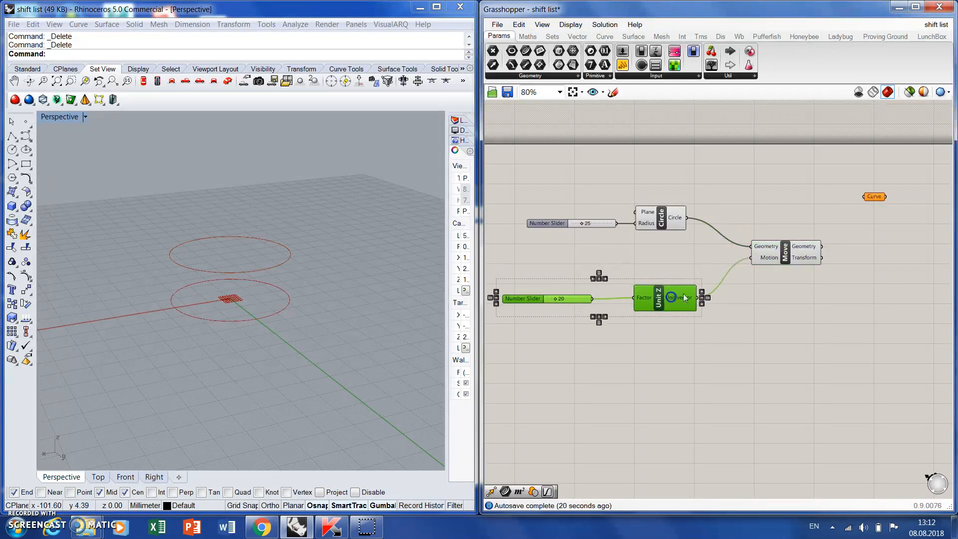
Collect the original and raised circles into two Curve parameters
{"action": "left_click_drag", "start_coordinate": [665, 297], "coordinate": [781, 278]}
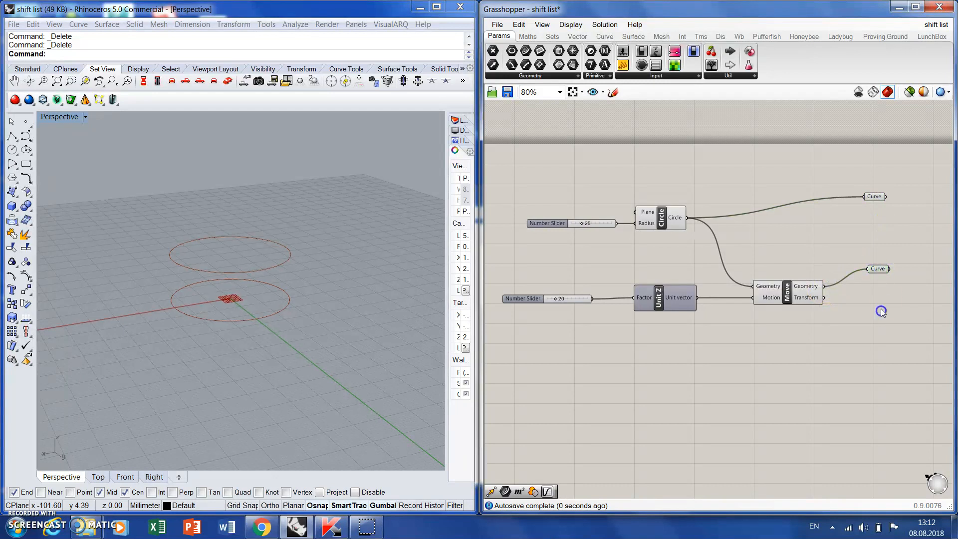
{"action": "left_click", "coordinate": [877, 287]}
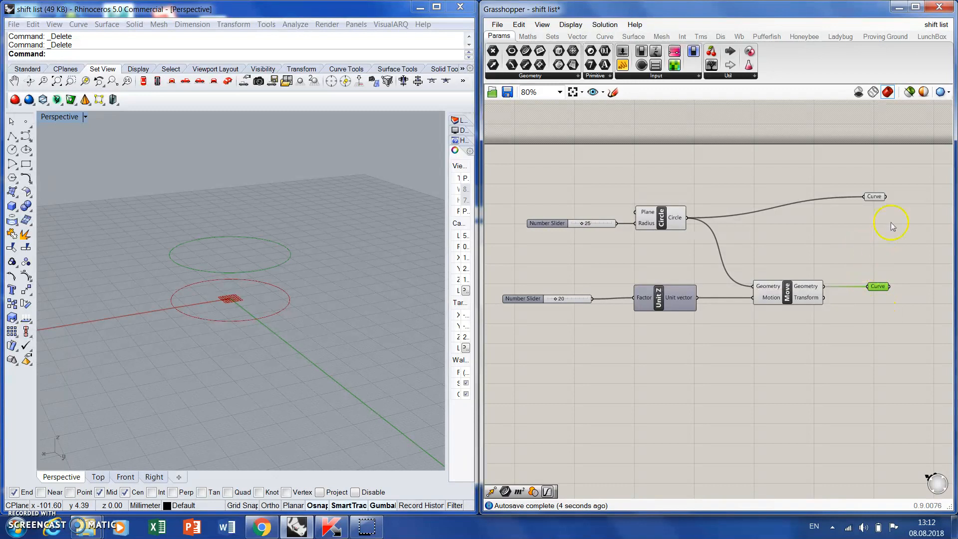
{"action": "mouse_move", "coordinate": [739, 237]}
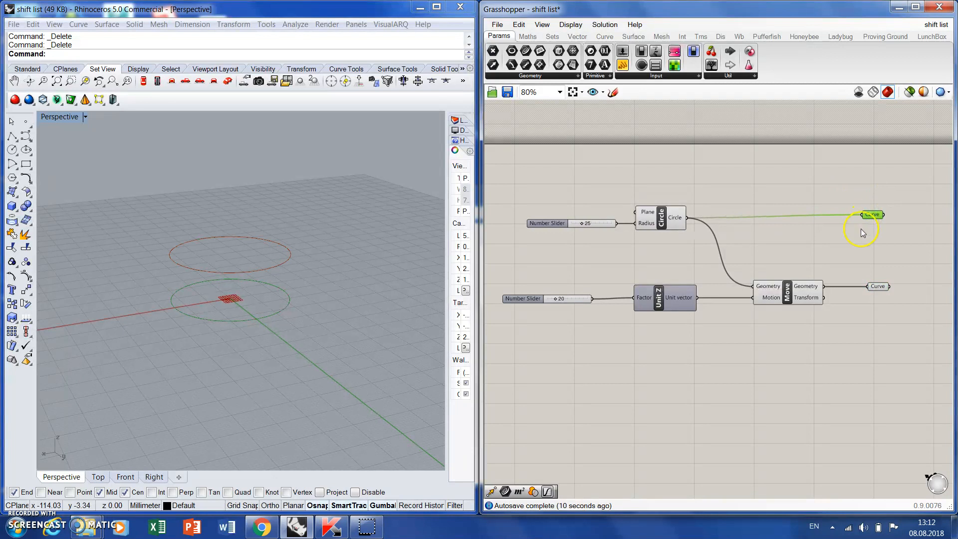
Add two Divide Curve components on the circles sharing a count slider at 10
{"action": "double_click", "coordinate": [862, 233]}
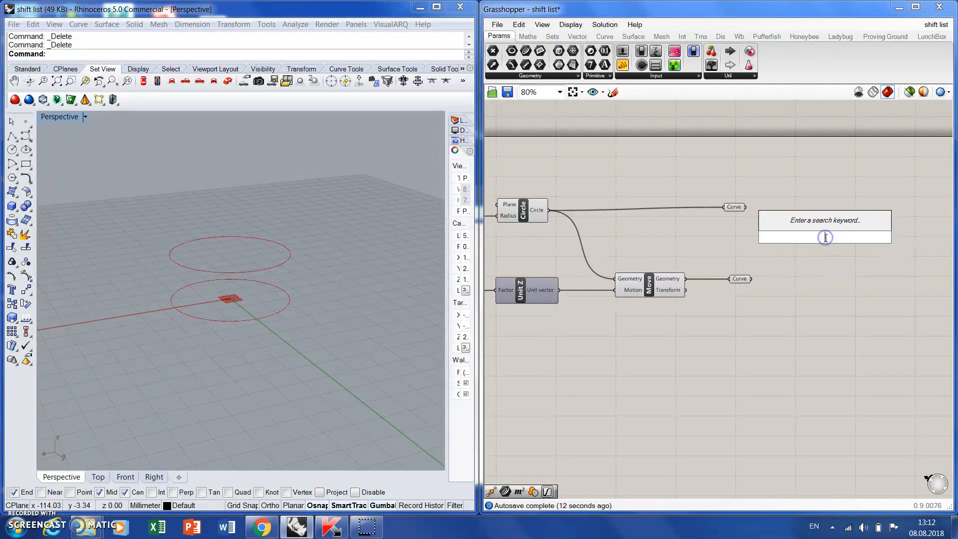
{"action": "type", "text": "di"}
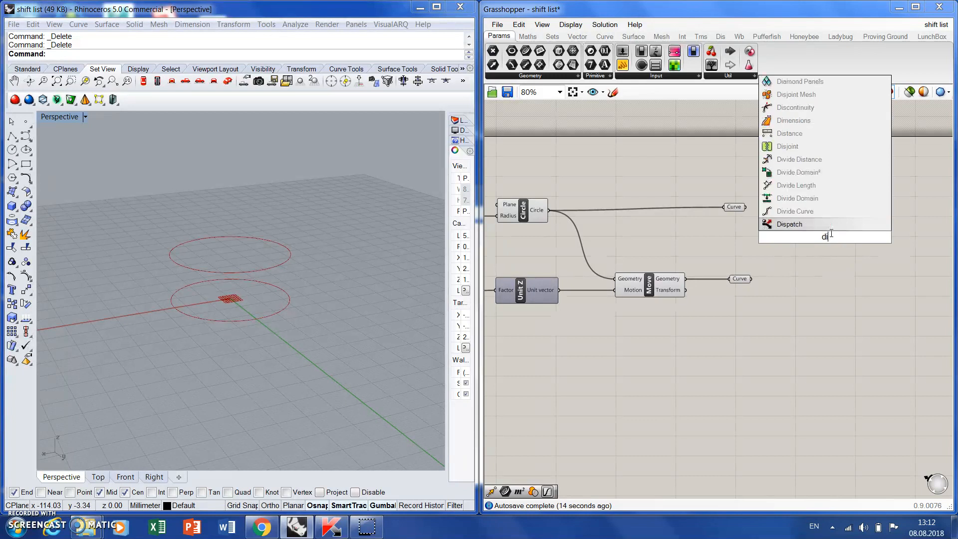
{"action": "left_click", "coordinate": [795, 211]}
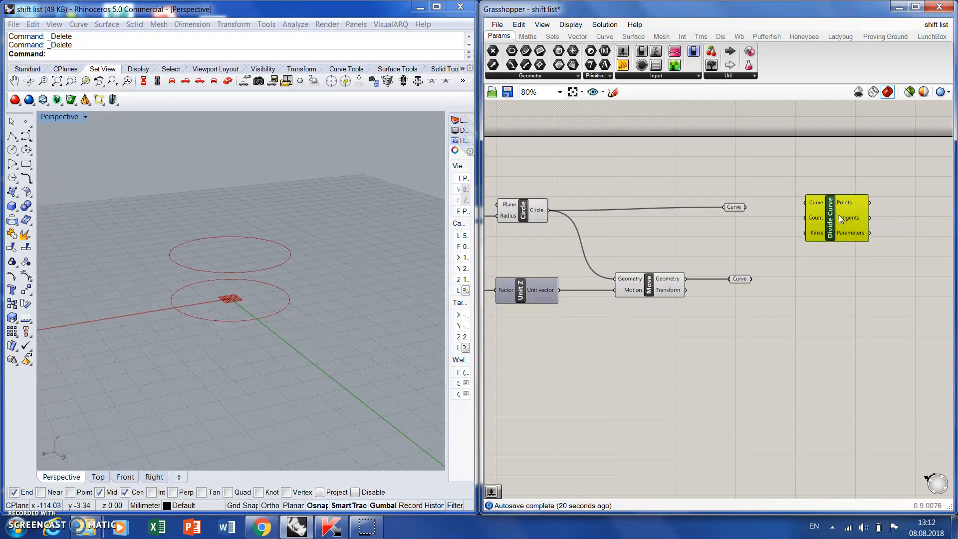
{"action": "mouse_move", "coordinate": [848, 217]}
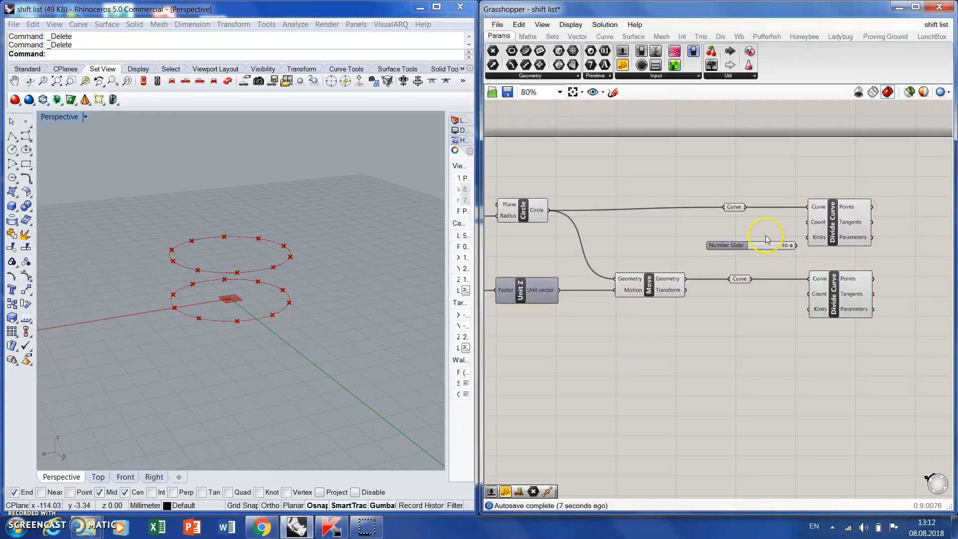
{"action": "left_click", "coordinate": [728, 245]}
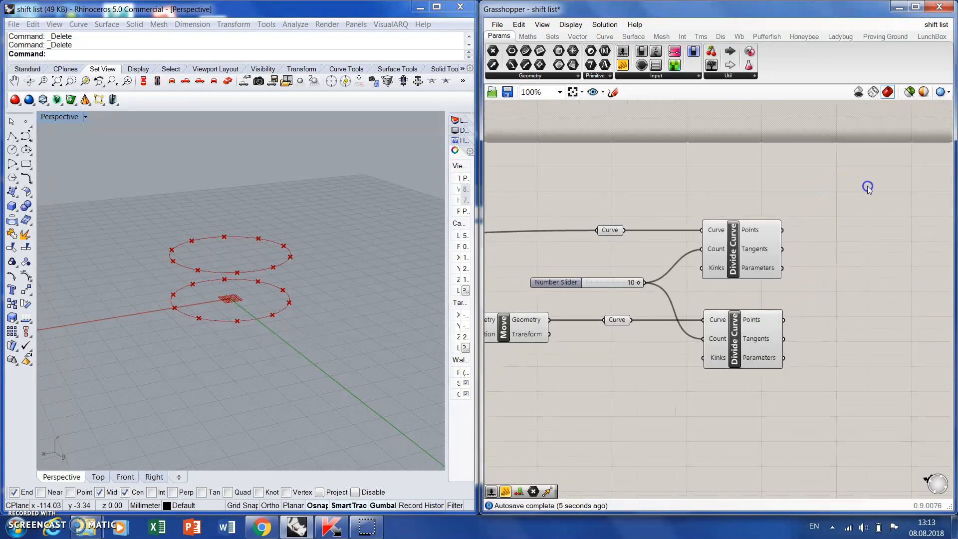
Add Point List components for both circles' points with text-size sliders at 3
{"action": "double_click", "coordinate": [868, 187]}
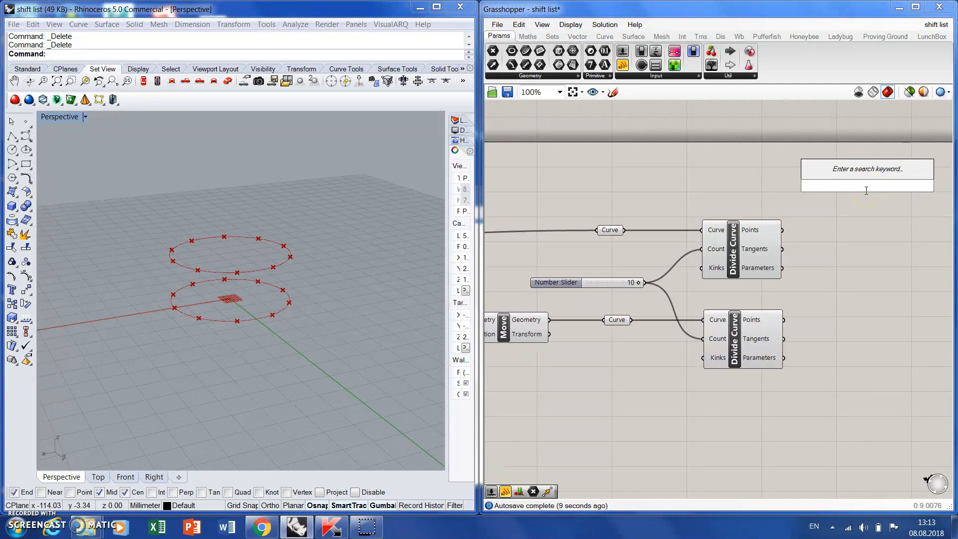
{"action": "type", "text": "po"}
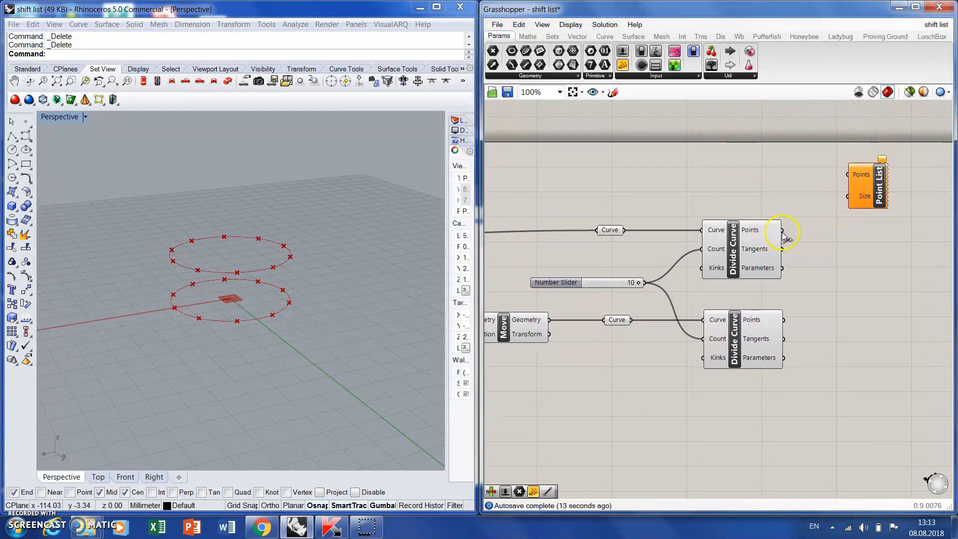
{"action": "left_click_drag", "start_coordinate": [782, 229], "coordinate": [873, 164]}
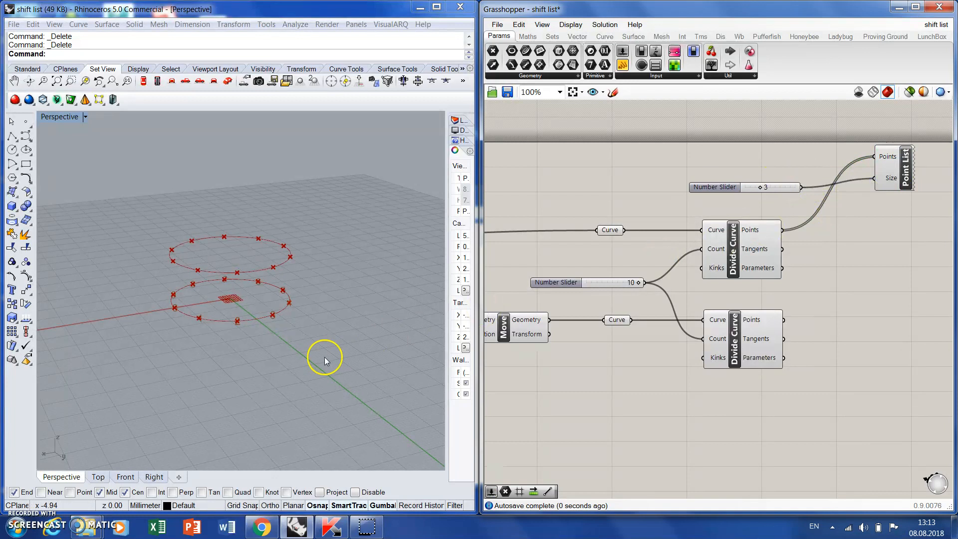
{"action": "left_click", "coordinate": [892, 169]}
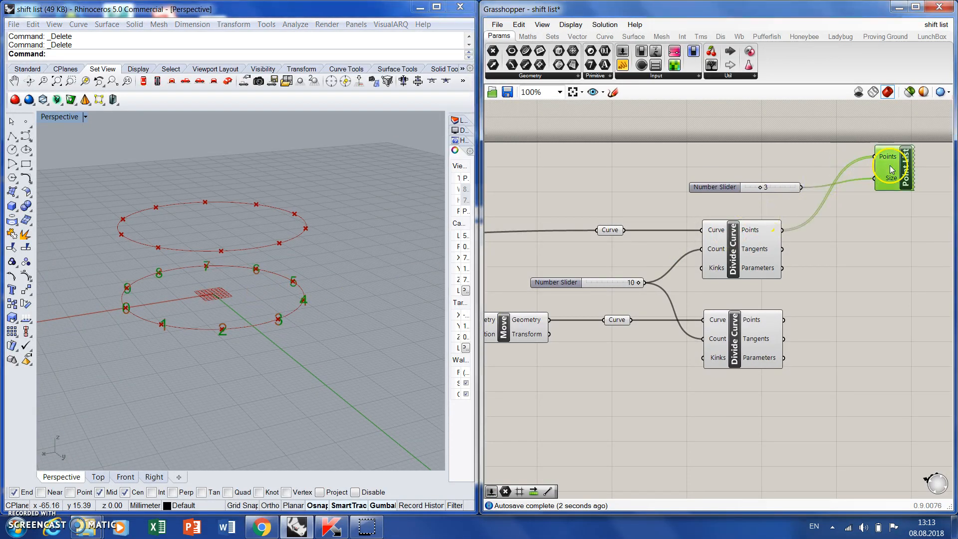
{"action": "scroll", "scroll_direction": "down", "scroll_amount": 3}
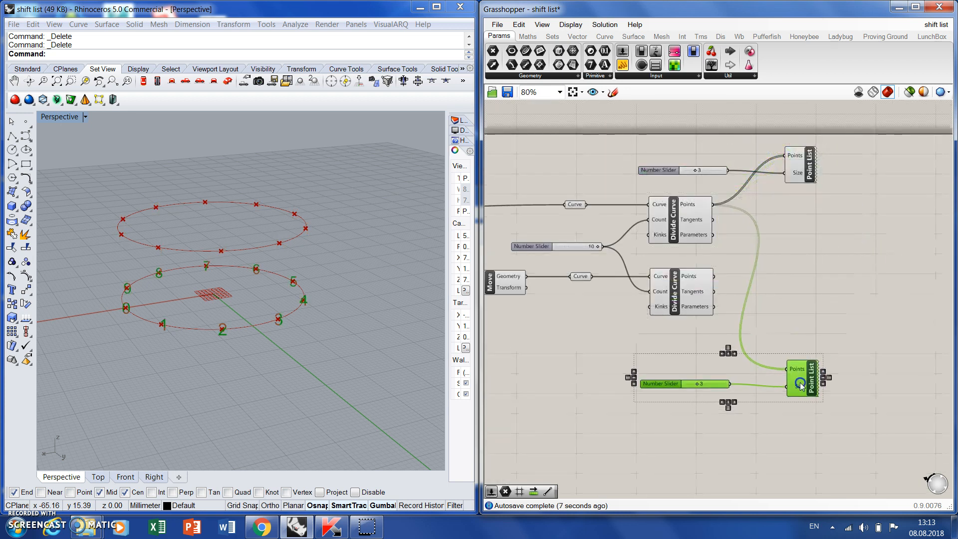
{"action": "left_click_drag", "start_coordinate": [801, 385], "coordinate": [792, 345]}
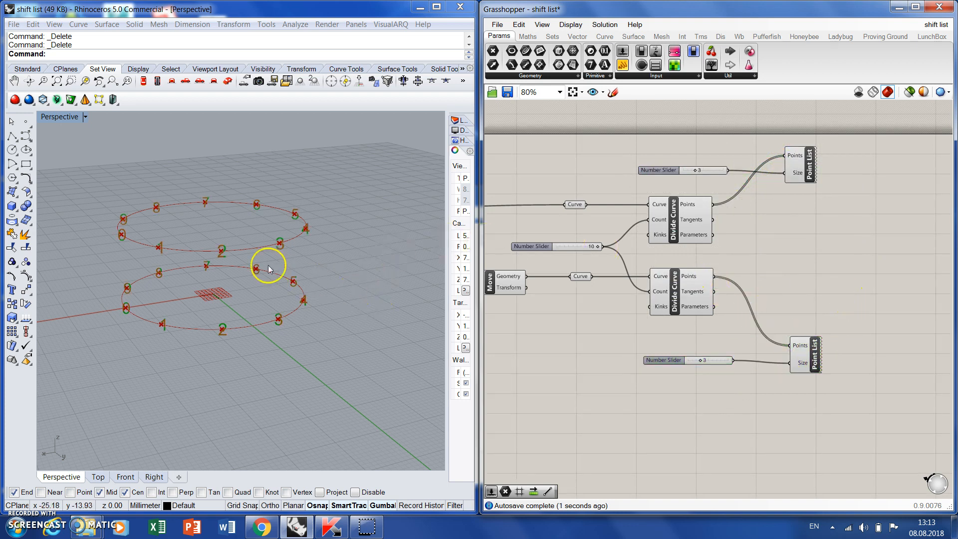
{"action": "mouse_move", "coordinate": [132, 218]}
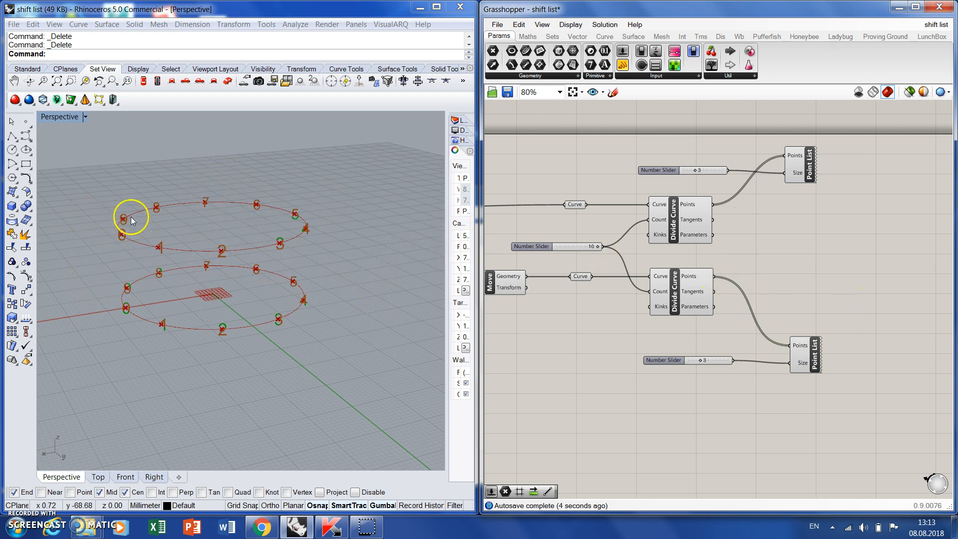
{"action": "mouse_move", "coordinate": [240, 222]}
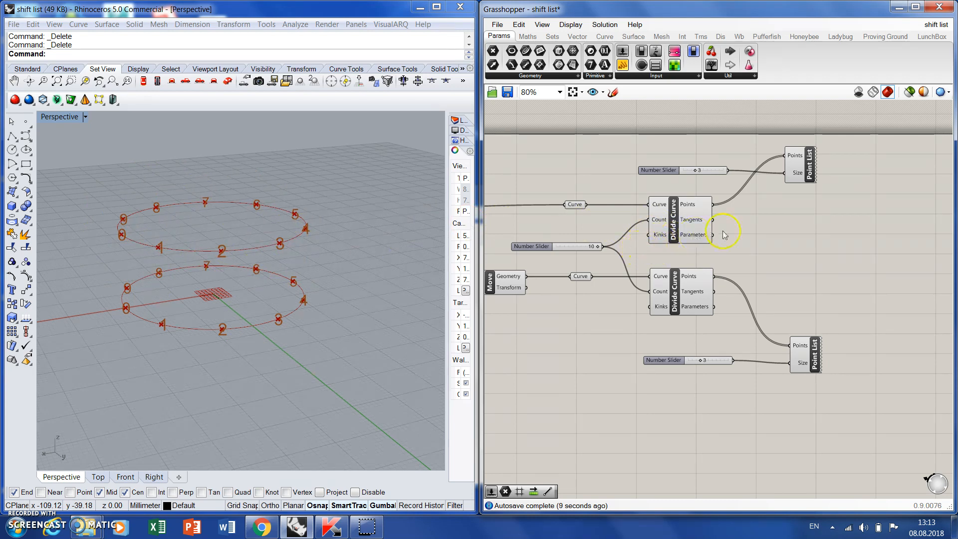
{"action": "mouse_move", "coordinate": [747, 164]}
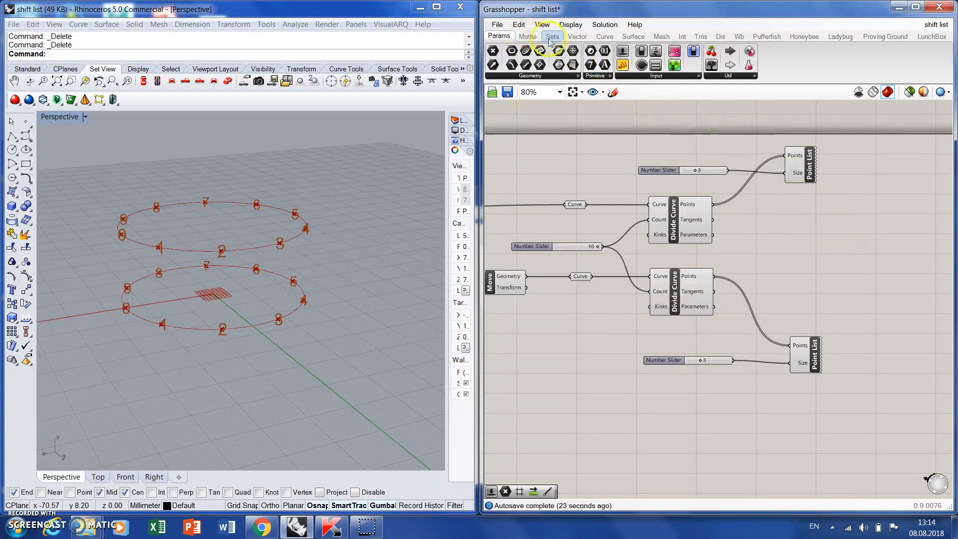
Shift the first circle's points by 4 with Wrap True and label the shifted points
{"action": "left_click", "coordinate": [552, 36]}
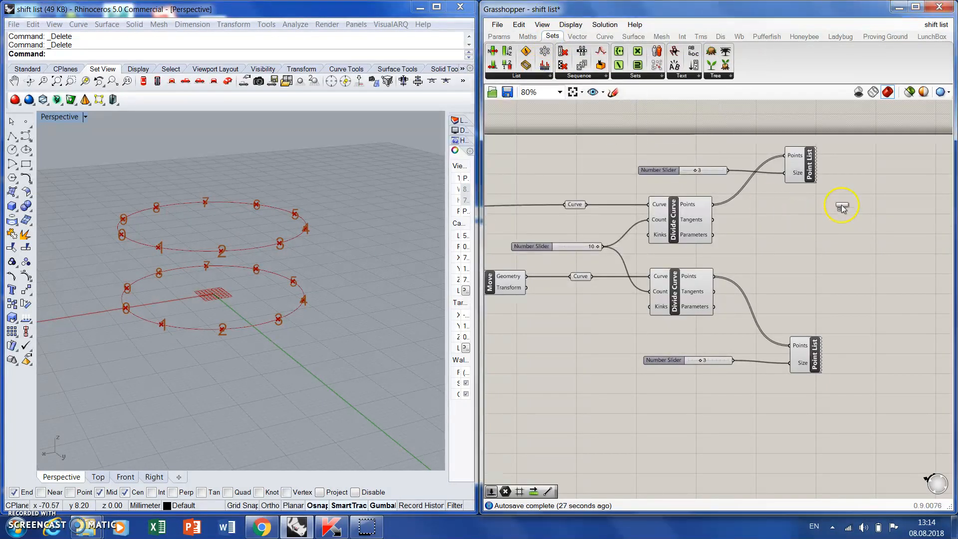
{"action": "left_click", "coordinate": [842, 207]}
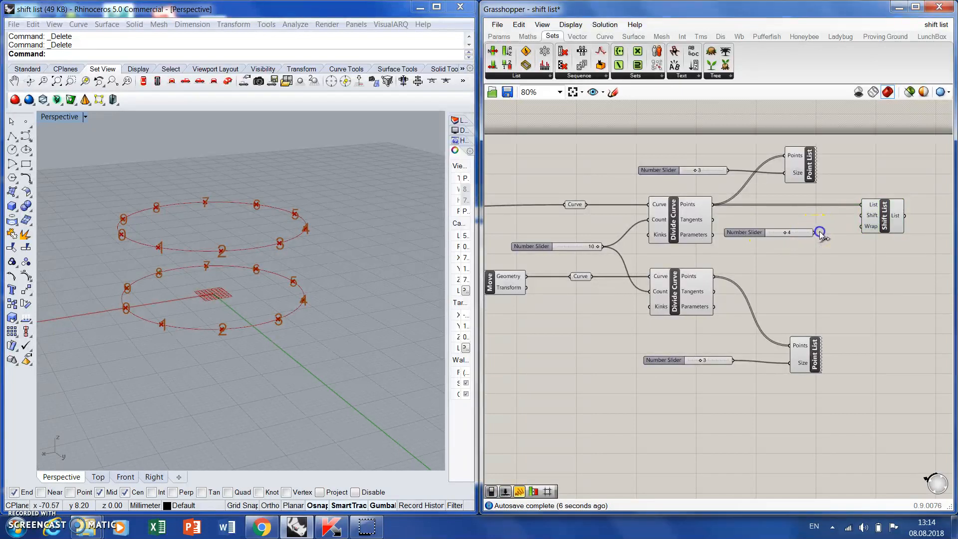
{"action": "left_click", "coordinate": [768, 224]}
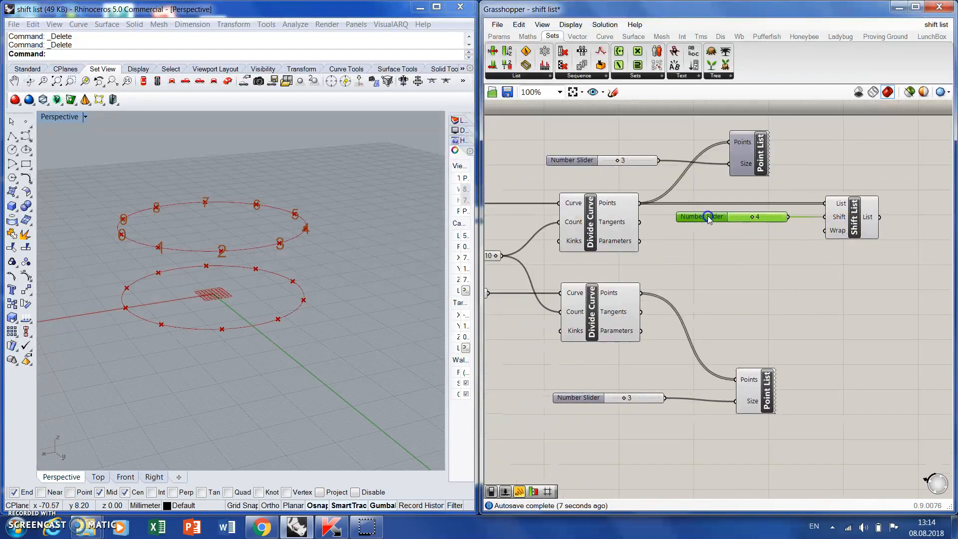
{"action": "double_click", "coordinate": [709, 216]}
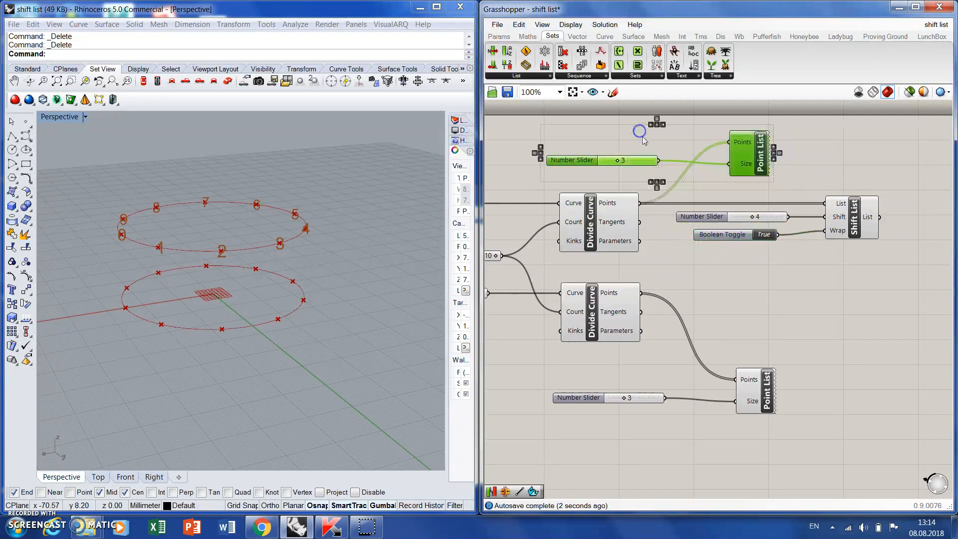
{"action": "scroll", "scroll_direction": "down", "scroll_amount": 3}
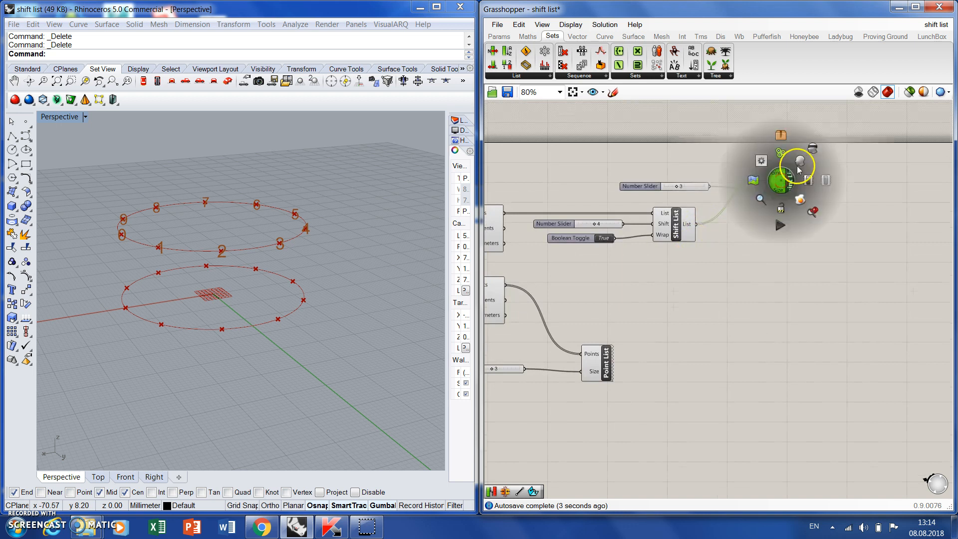
{"action": "left_click", "coordinate": [788, 178]}
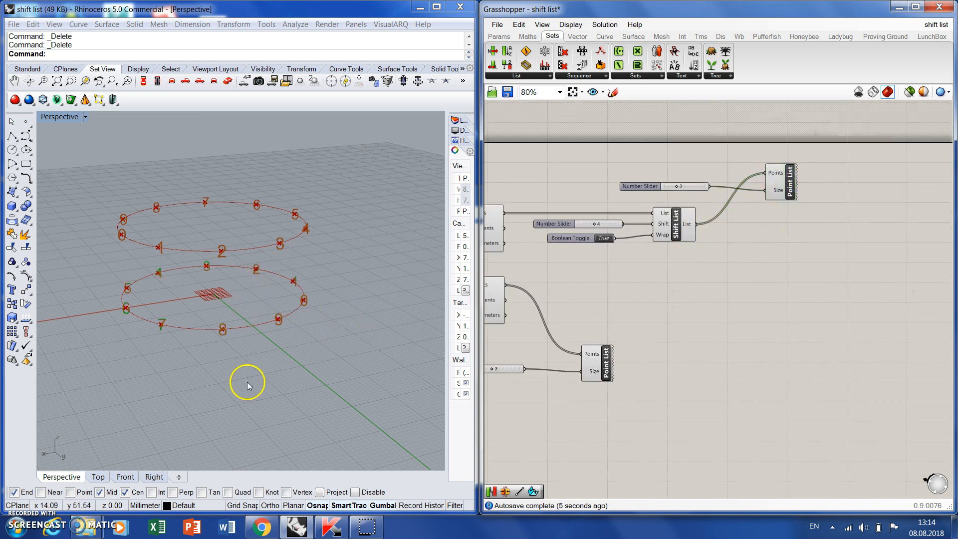
{"action": "mouse_move", "coordinate": [211, 202]}
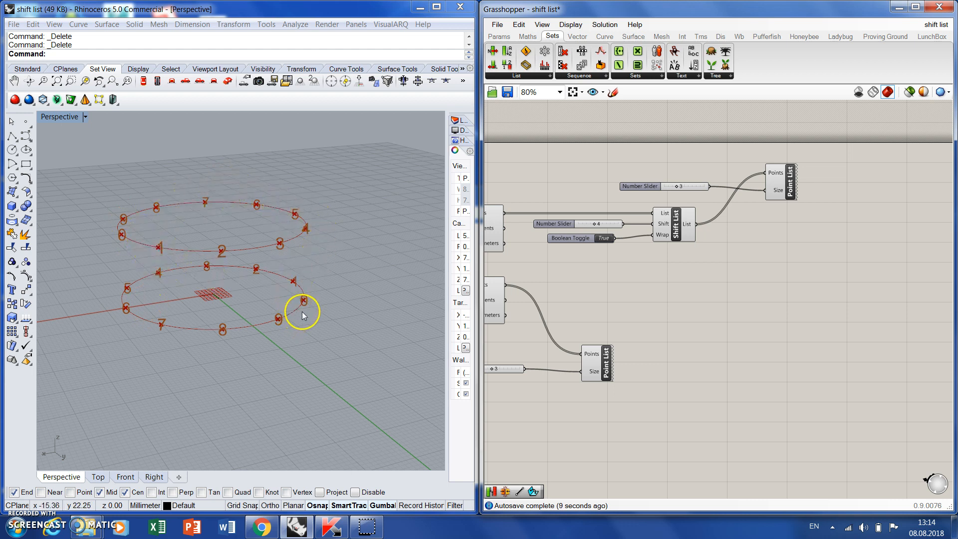
{"action": "mouse_move", "coordinate": [308, 304]}
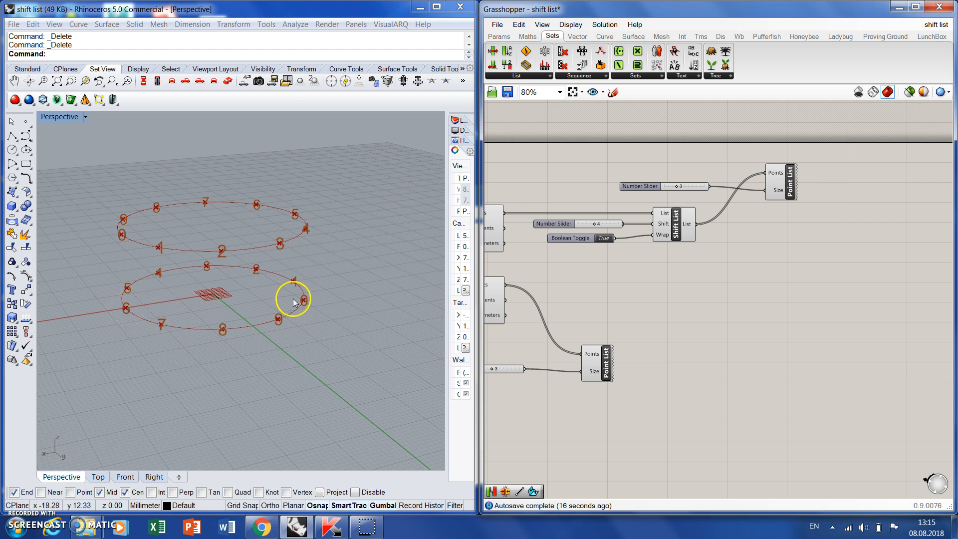
{"action": "mouse_move", "coordinate": [796, 288]}
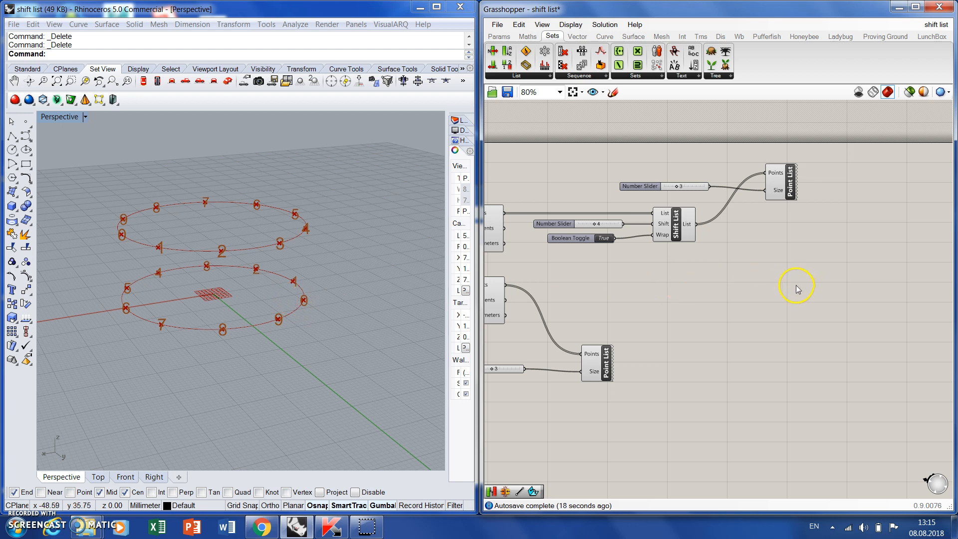
{"action": "mouse_move", "coordinate": [787, 288]}
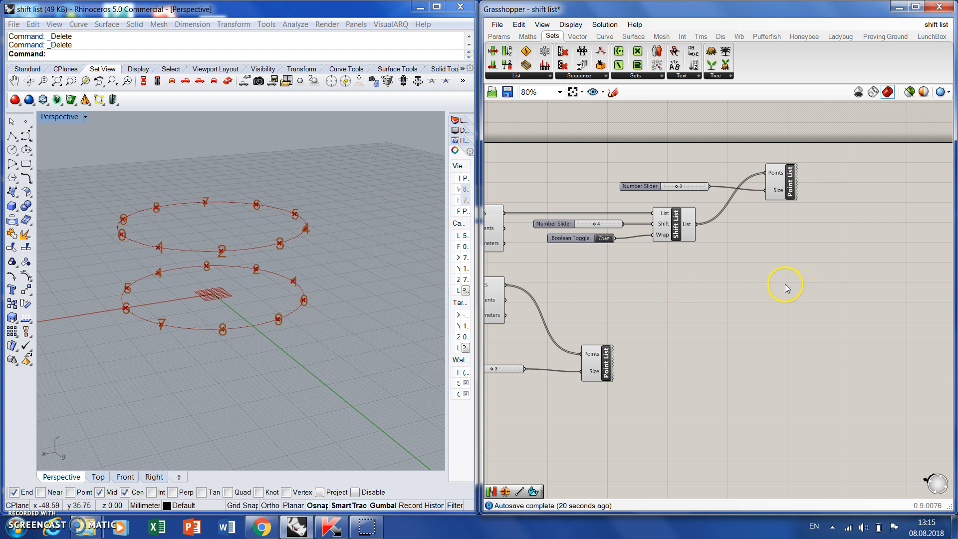
{"action": "mouse_move", "coordinate": [763, 290]}
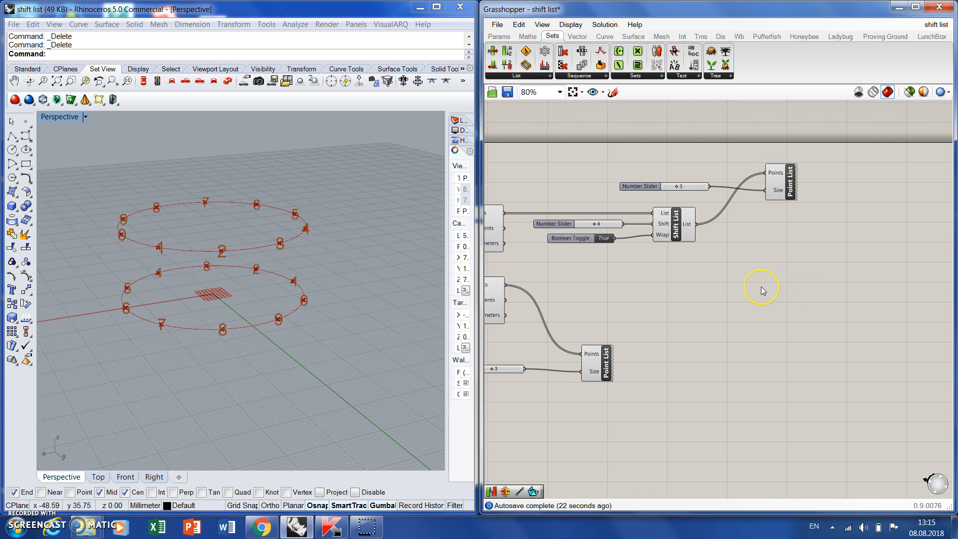
{"action": "mouse_move", "coordinate": [785, 335]}
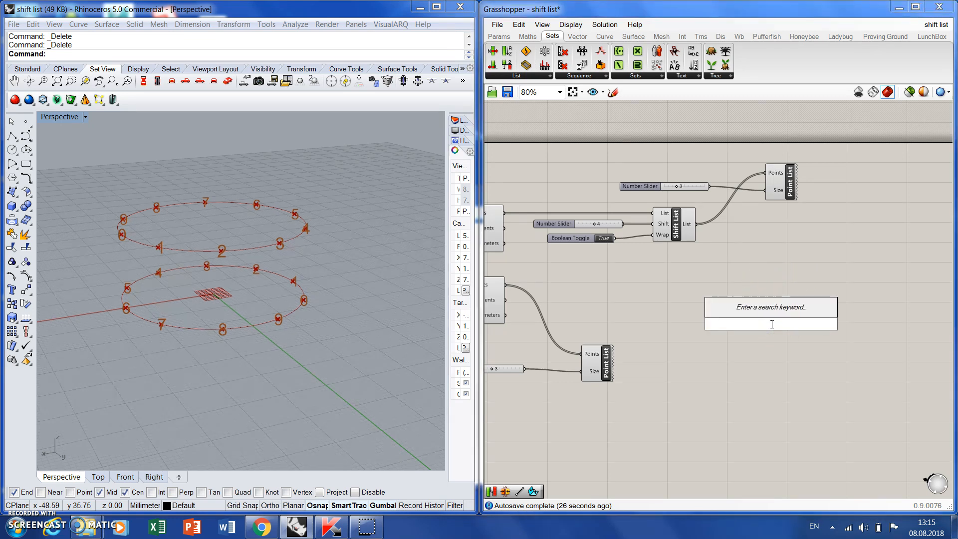
Draw Lines from the shifted points to the other circle's points, then adjust the shift
{"action": "left_click", "coordinate": [772, 307]}
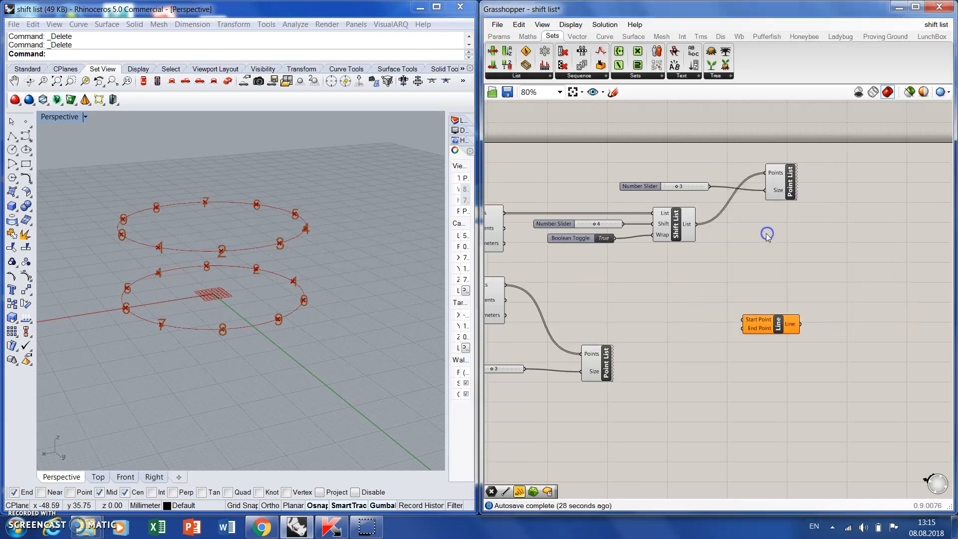
{"action": "left_click", "coordinate": [604, 36]}
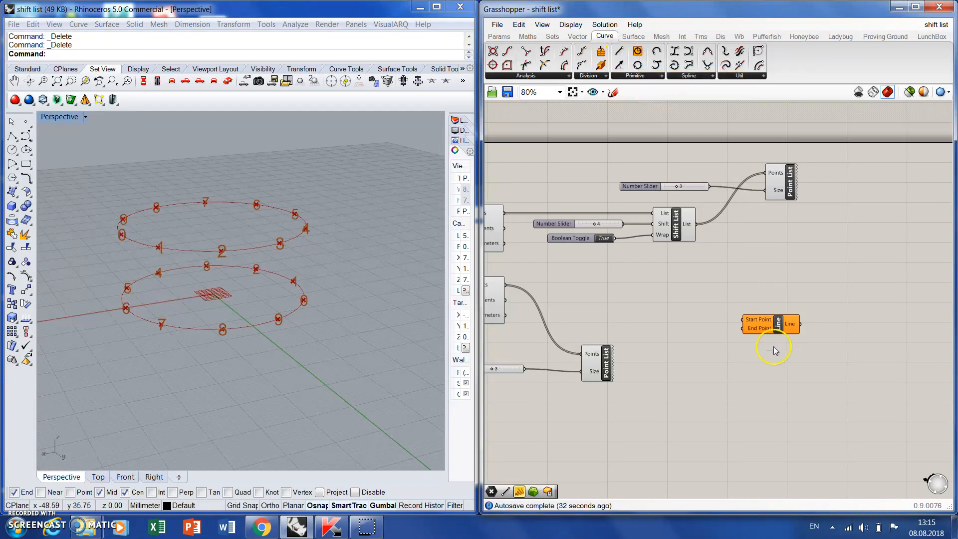
{"action": "mouse_move", "coordinate": [756, 270]}
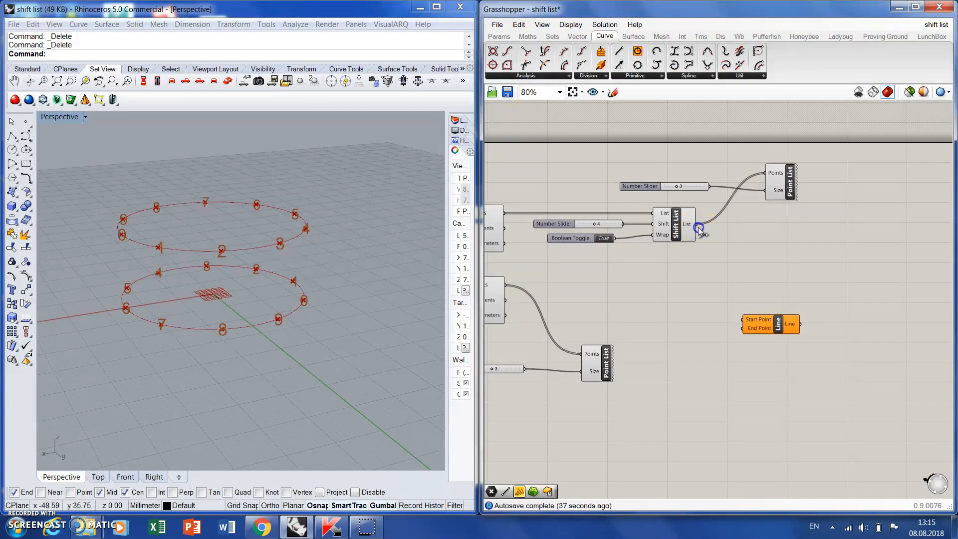
{"action": "scroll", "scroll_direction": "down", "scroll_amount": 3}
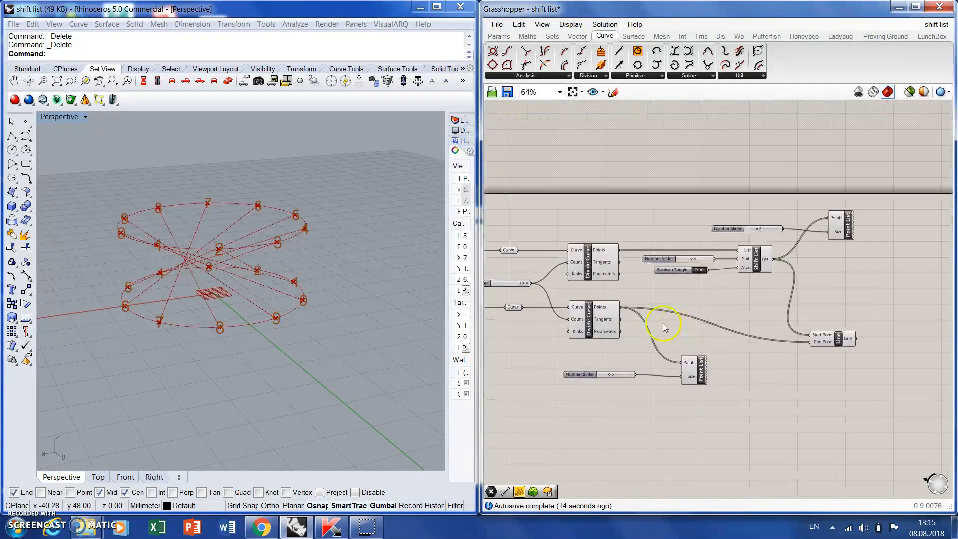
{"action": "scroll", "scroll_direction": "up", "scroll_amount": 3}
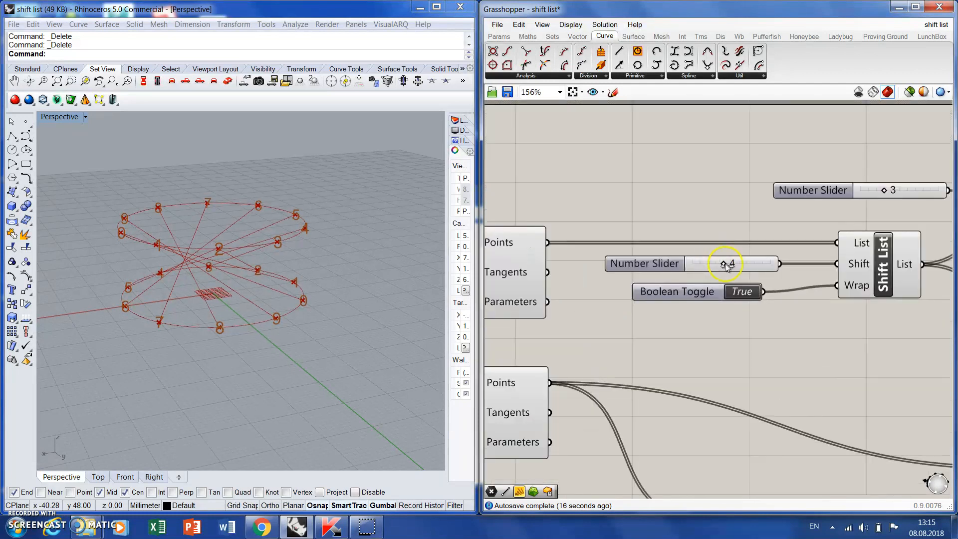
{"action": "left_click_drag", "start_coordinate": [728, 264], "coordinate": [712, 264]}
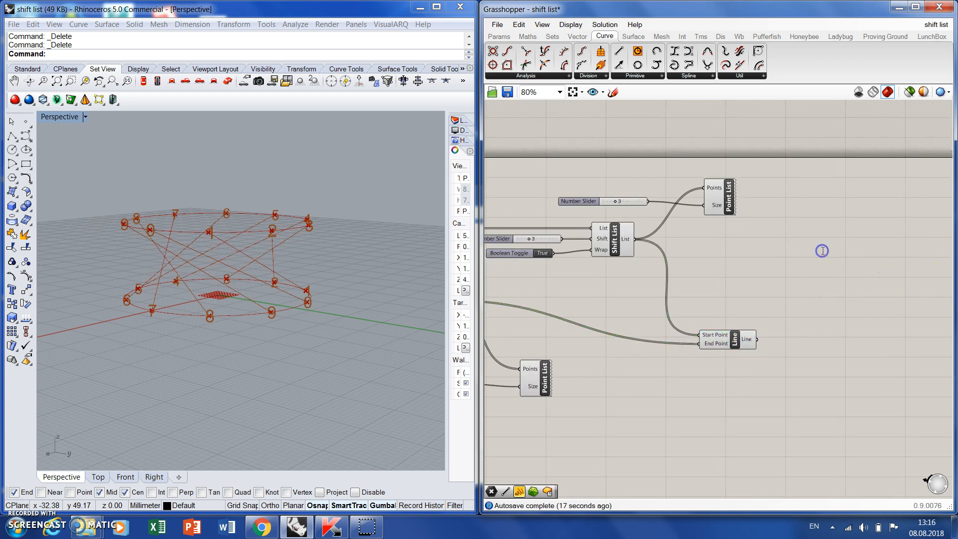
Loft the lines into a twisted surface and vary the shift through 0, ending at 4
{"action": "double_click", "coordinate": [821, 250]}
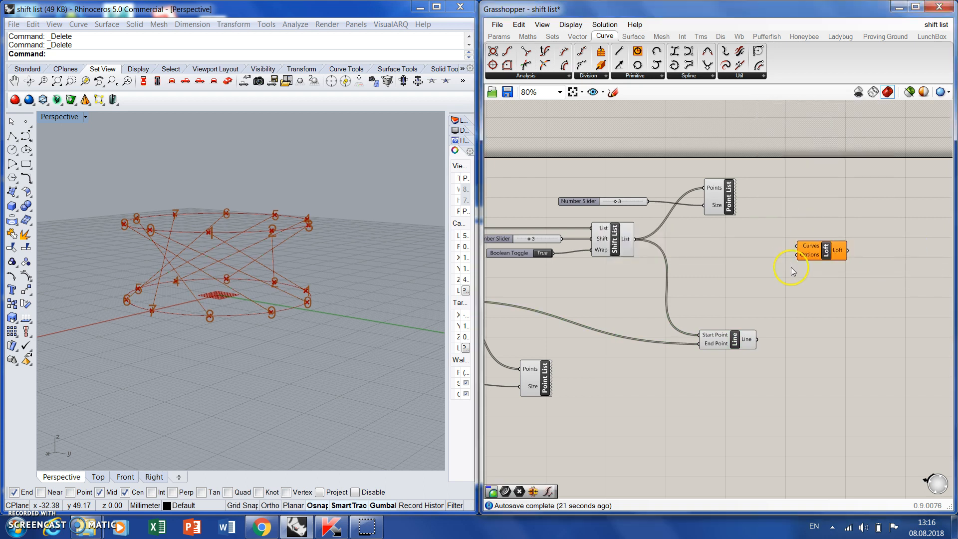
{"action": "mouse_move", "coordinate": [768, 314]}
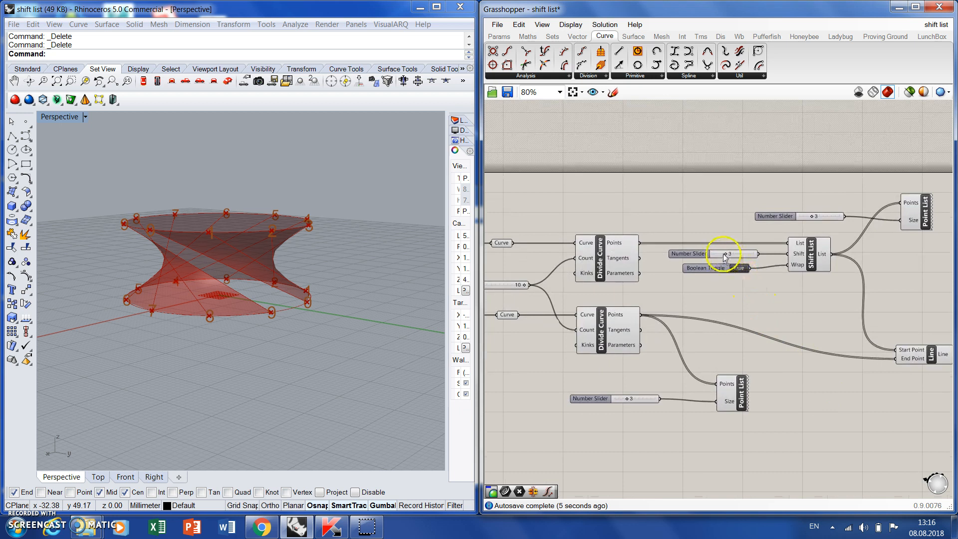
{"action": "left_click", "coordinate": [732, 254]}
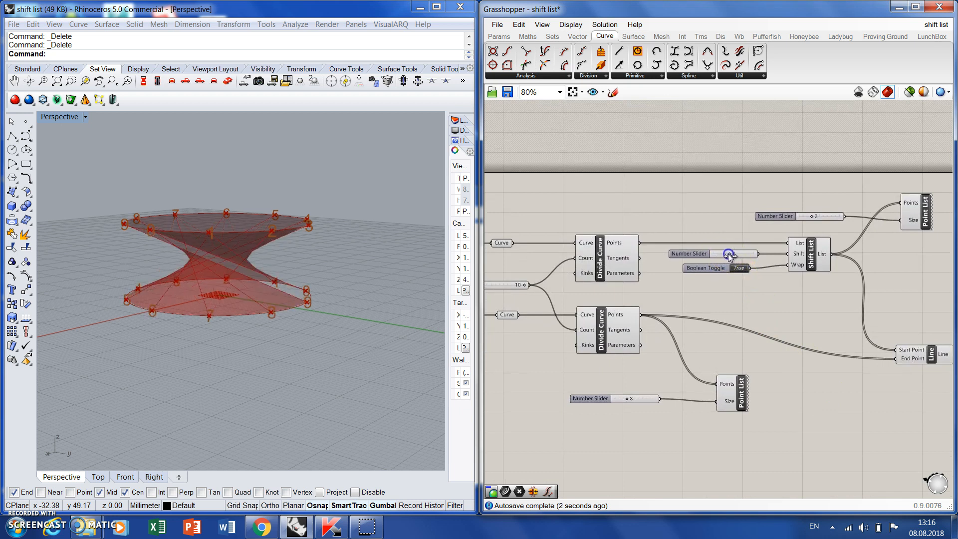
{"action": "left_click_drag", "start_coordinate": [731, 254], "coordinate": [736, 253]}
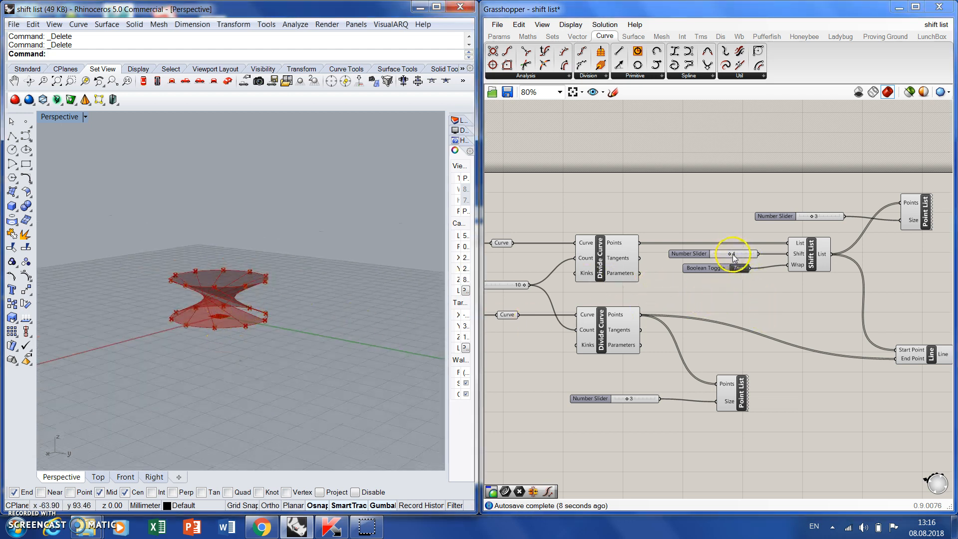
{"action": "left_click", "coordinate": [704, 268]}
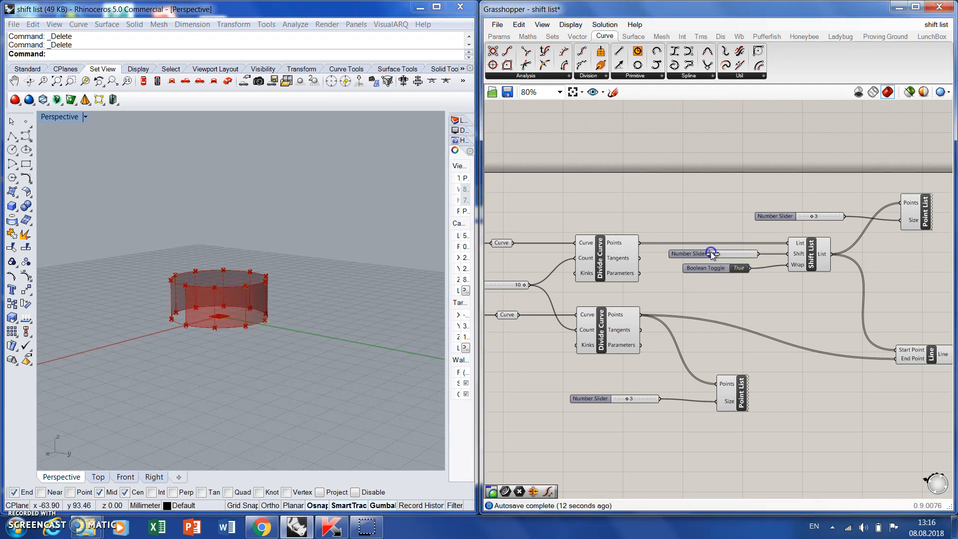
{"action": "left_click_drag", "start_coordinate": [712, 253], "coordinate": [721, 253]}
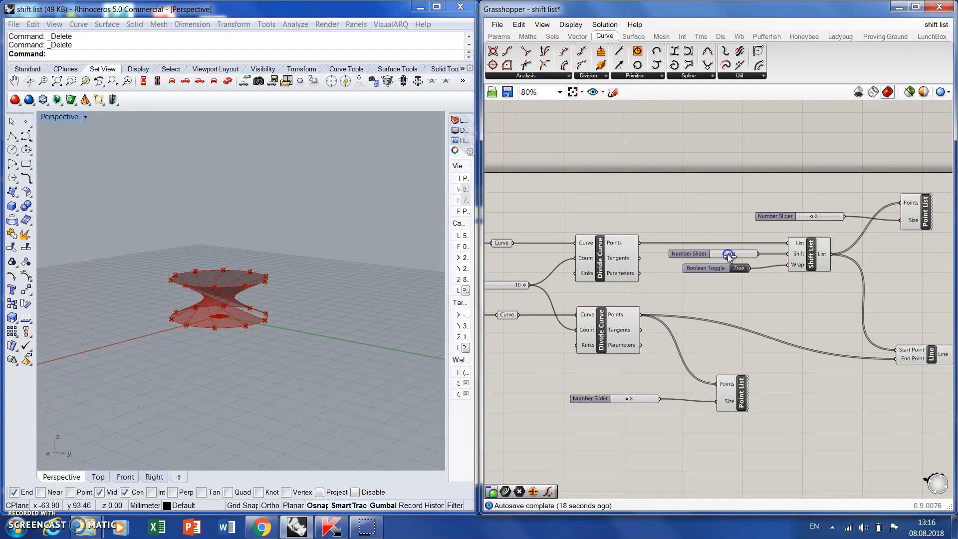
{"action": "left_click_drag", "start_coordinate": [730, 253], "coordinate": [740, 254]}
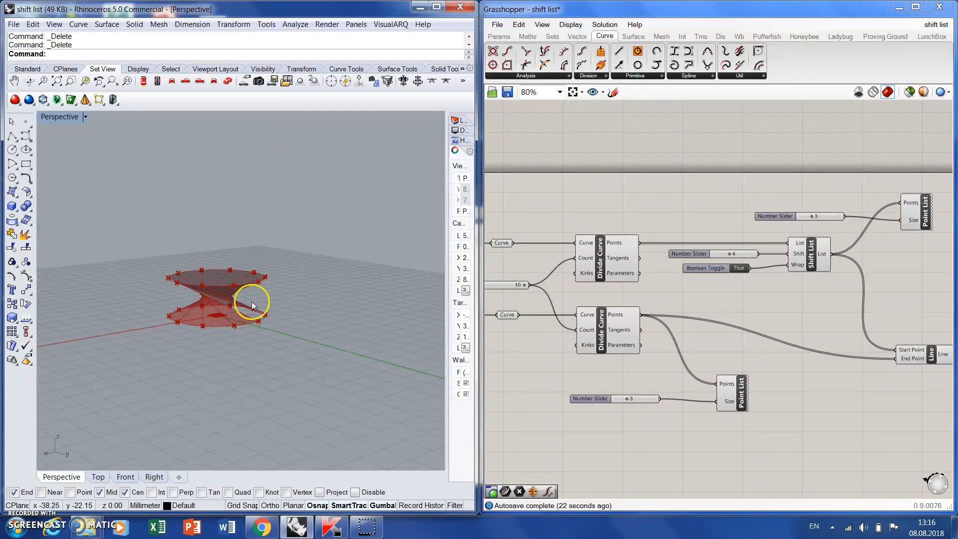
{"action": "mouse_move", "coordinate": [271, 336]}
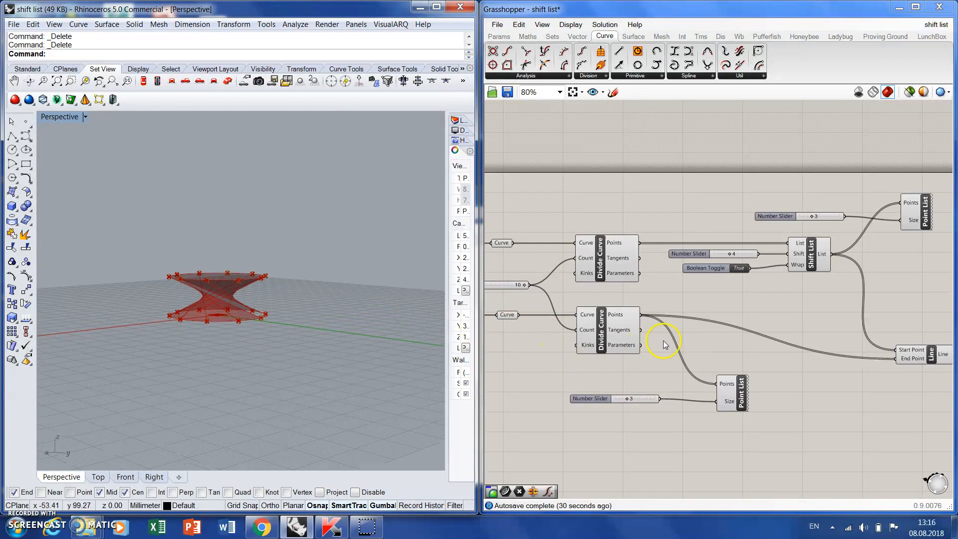
{"action": "mouse_move", "coordinate": [659, 311]}
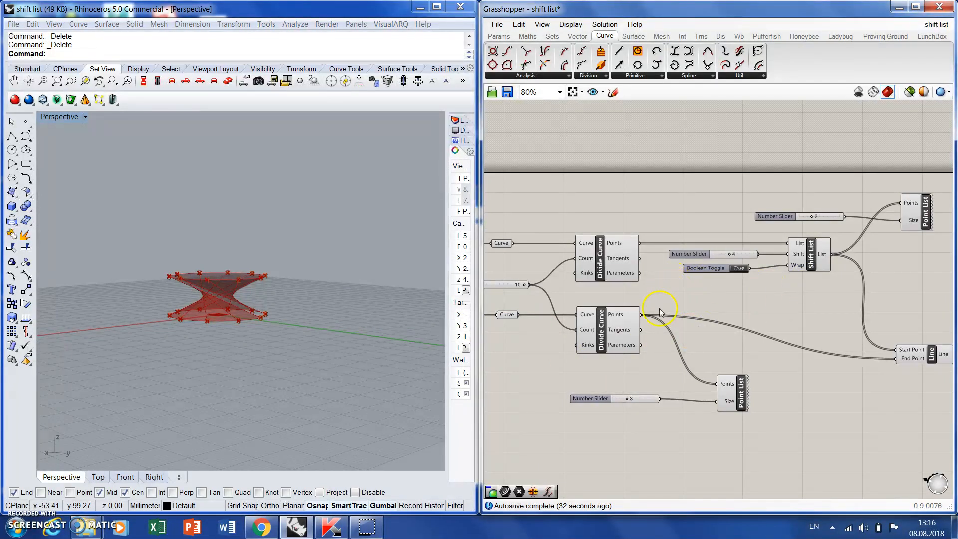
{"action": "mouse_move", "coordinate": [717, 302]}
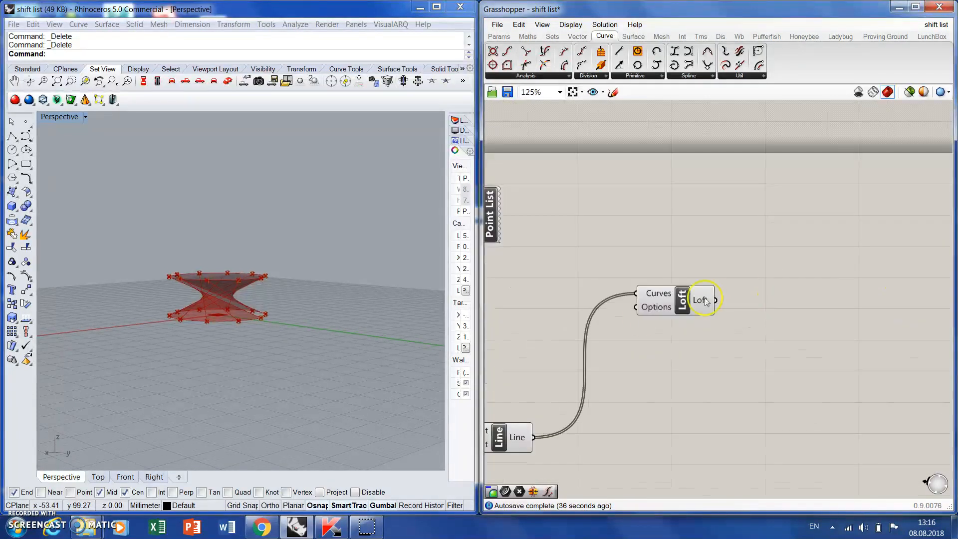
Add a Loft Options component wired into the Loft's Options input
{"action": "right_click", "coordinate": [701, 299]}
{"action": "type", "text": "lo"}
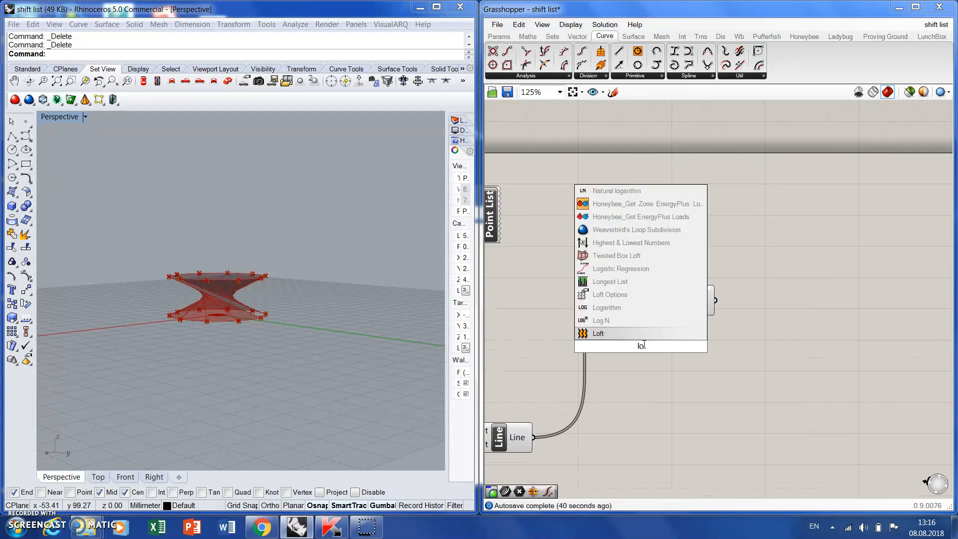
{"action": "left_click", "coordinate": [597, 333]}
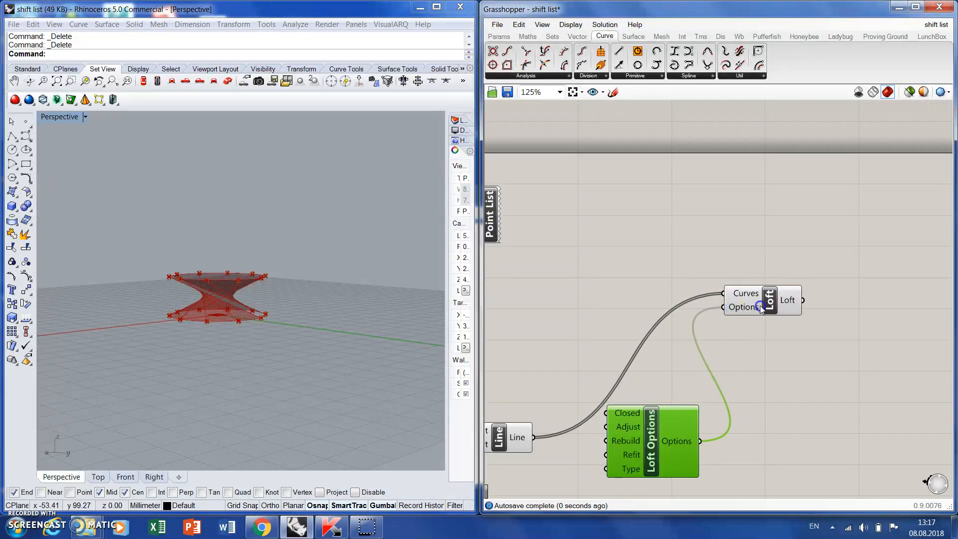
{"action": "scroll", "scroll_direction": "down", "scroll_amount": 3}
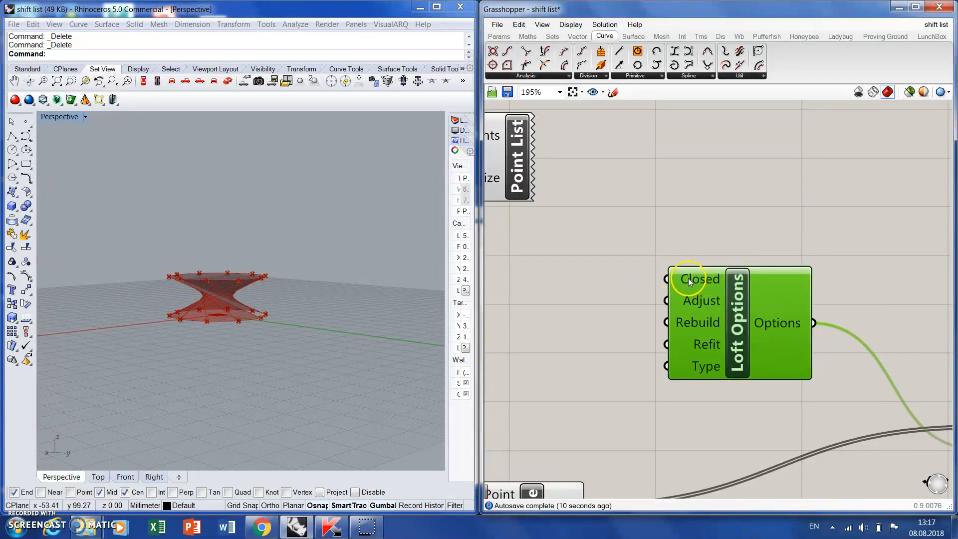
{"action": "mouse_move", "coordinate": [635, 277]}
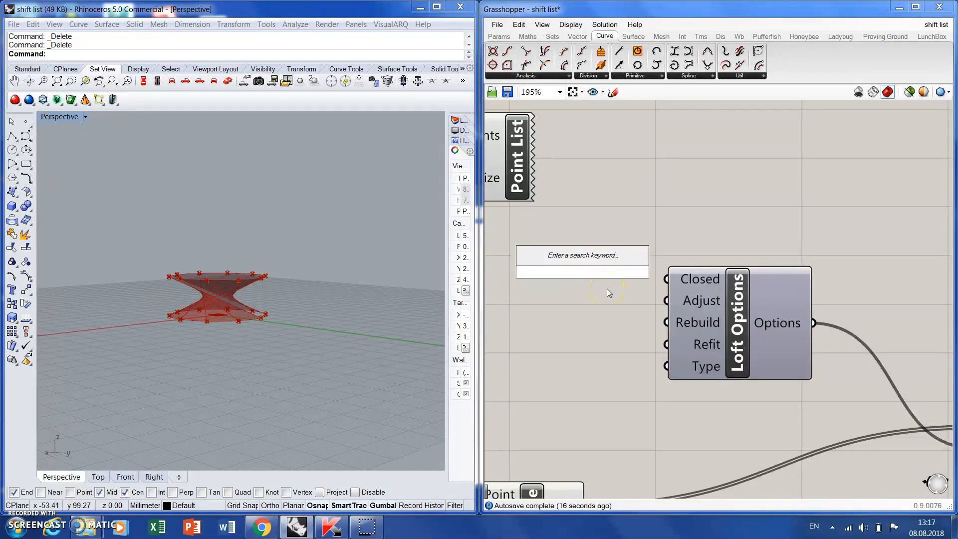
Feed Closed a False Boolean Toggle and Rebuild a slider set to 7
{"action": "type", "text": "togg"}
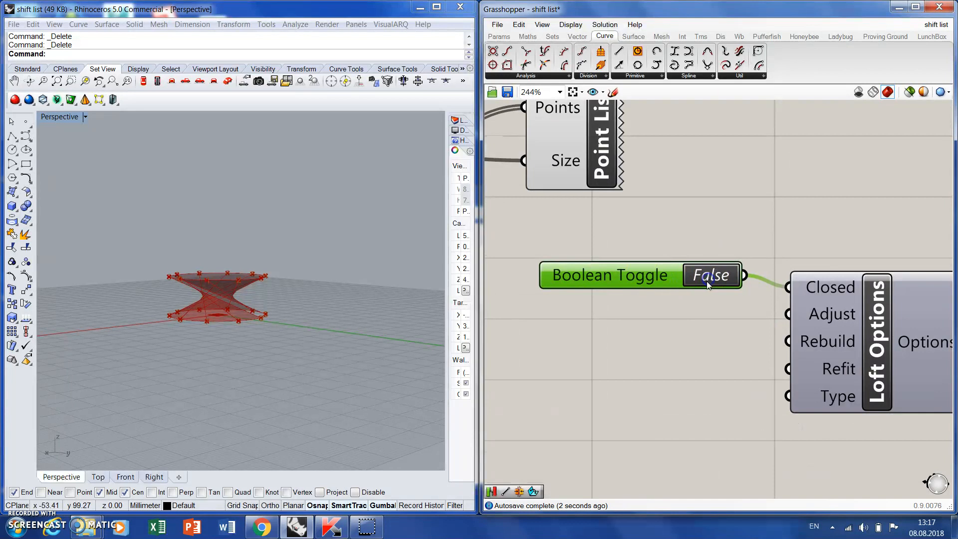
{"action": "left_click", "coordinate": [710, 275]}
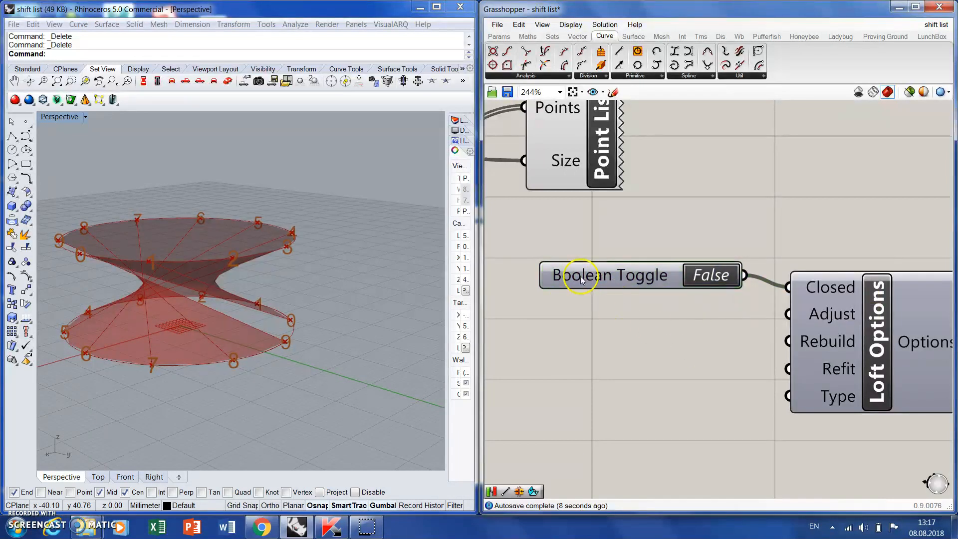
{"action": "left_click", "coordinate": [602, 274]}
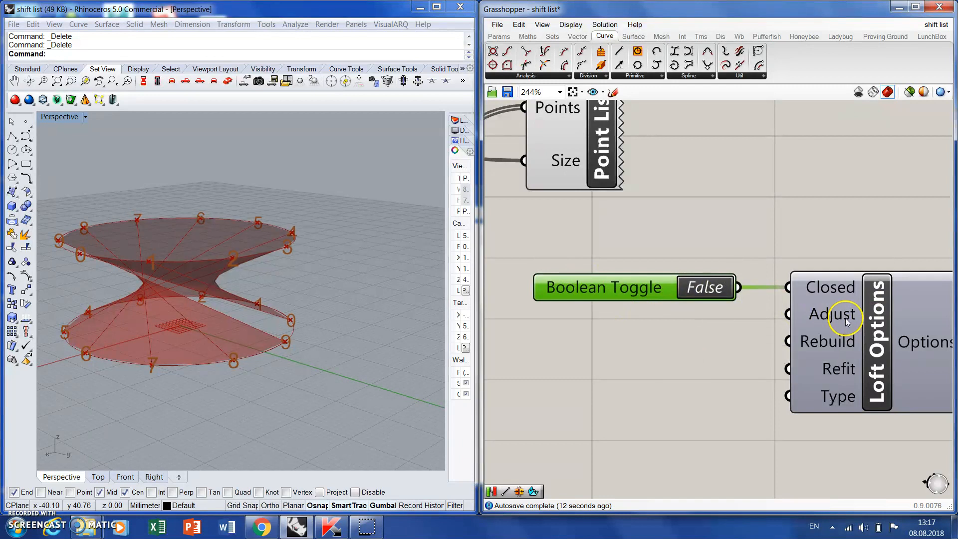
{"action": "mouse_move", "coordinate": [829, 342]}
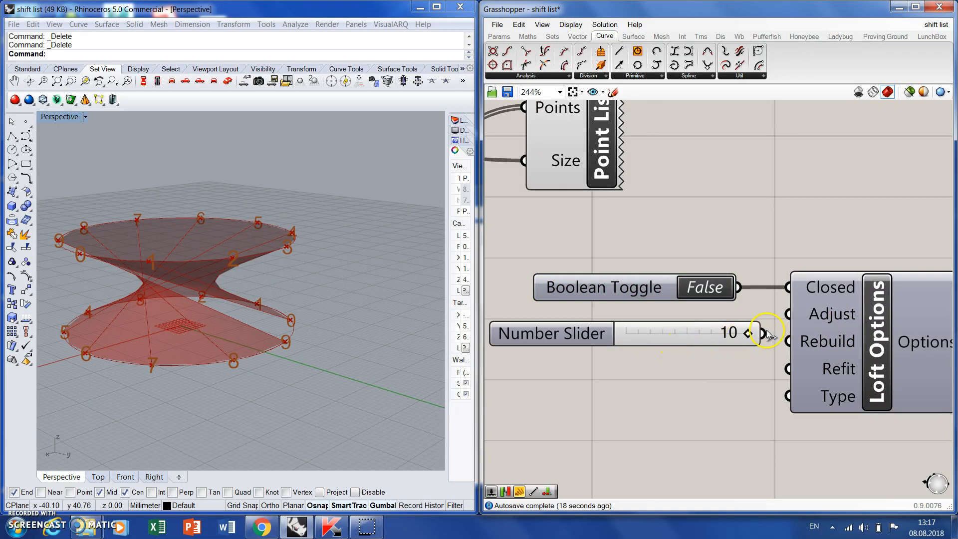
{"action": "left_click_drag", "start_coordinate": [760, 333], "coordinate": [728, 334]}
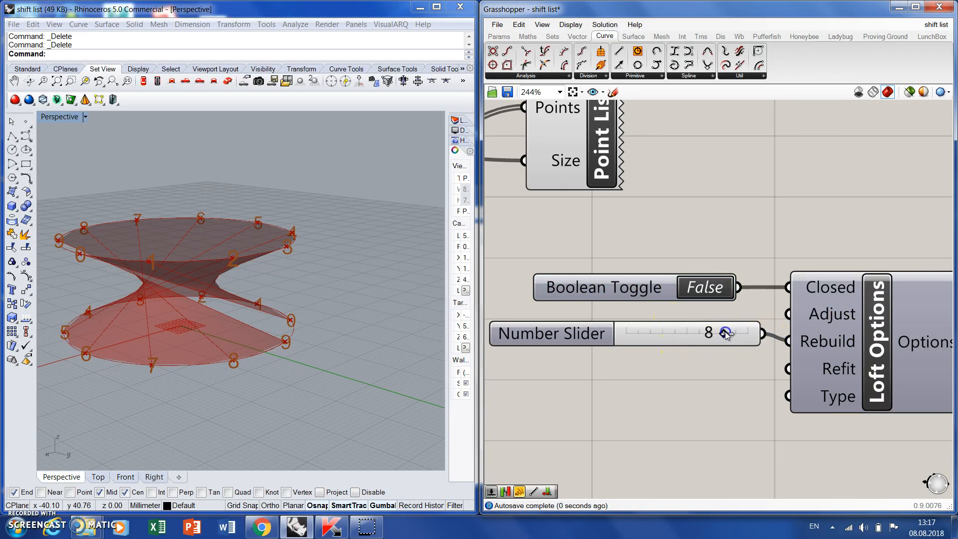
{"action": "left_click_drag", "start_coordinate": [726, 333], "coordinate": [709, 334]}
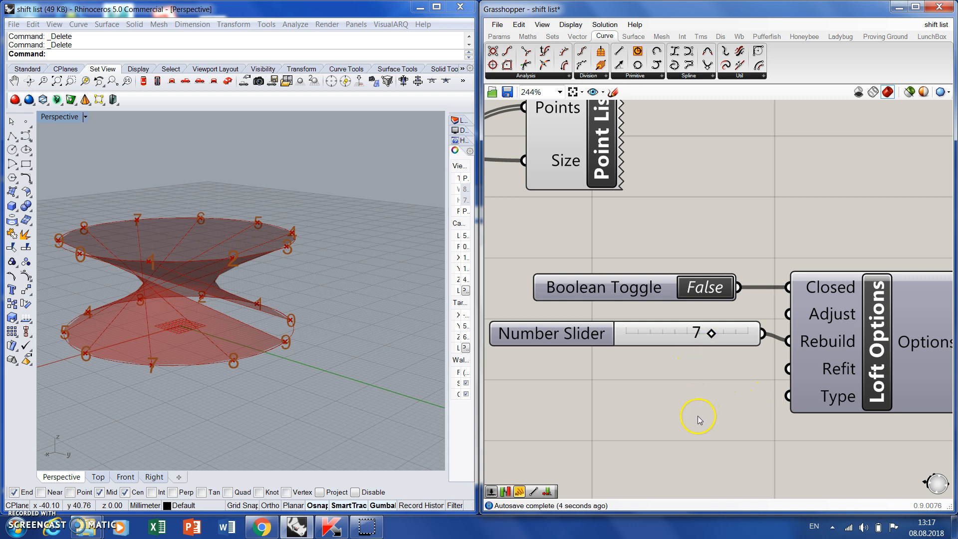
{"action": "mouse_move", "coordinate": [842, 397]}
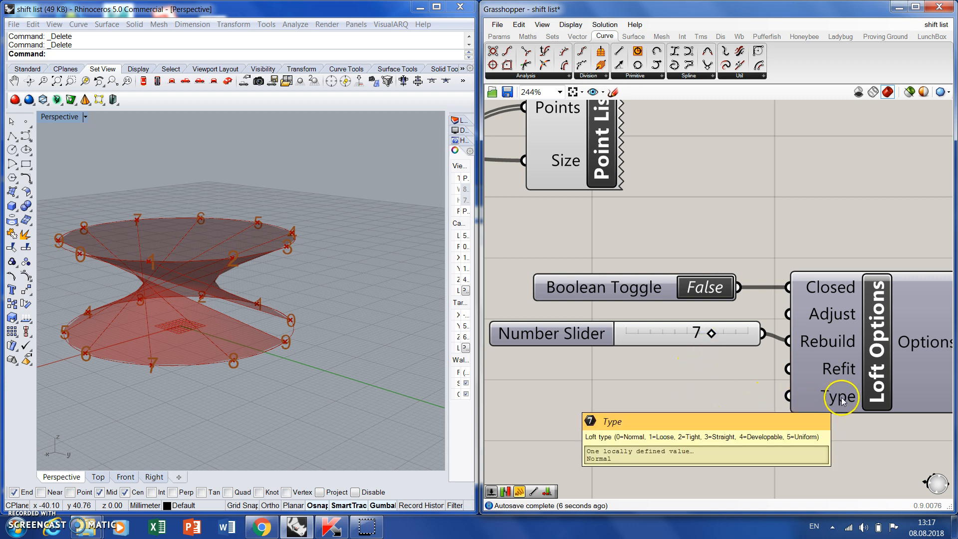
{"action": "mouse_move", "coordinate": [832, 396]}
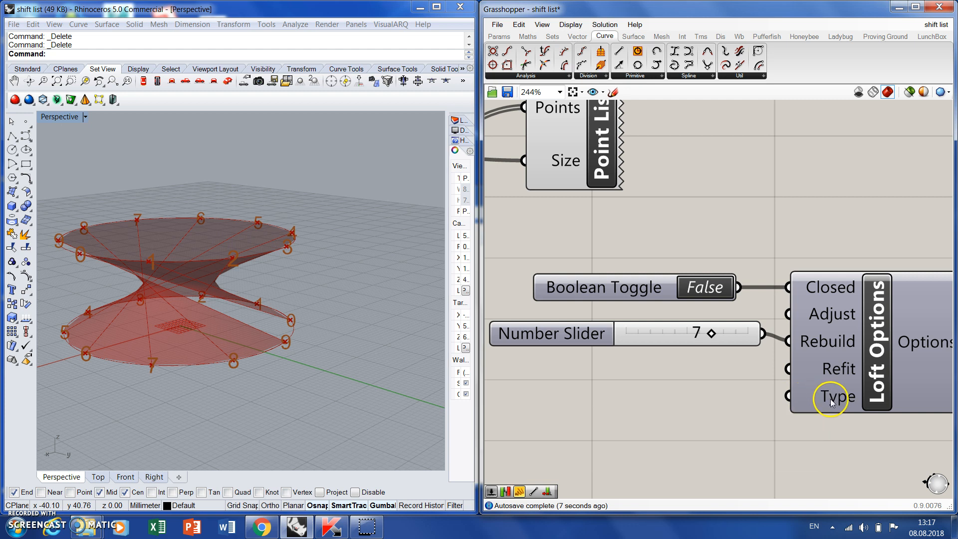
{"action": "mouse_move", "coordinate": [842, 377]}
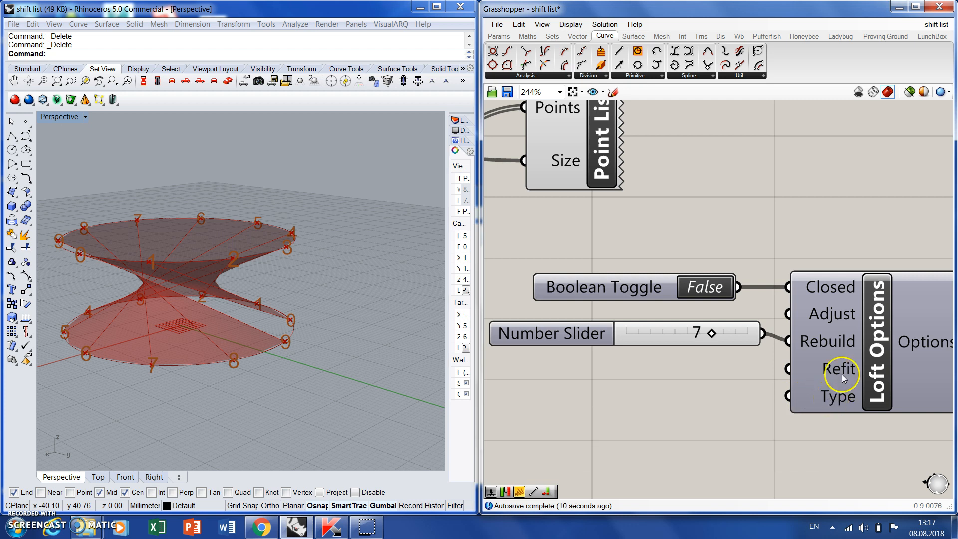
{"action": "mouse_move", "coordinate": [837, 396]}
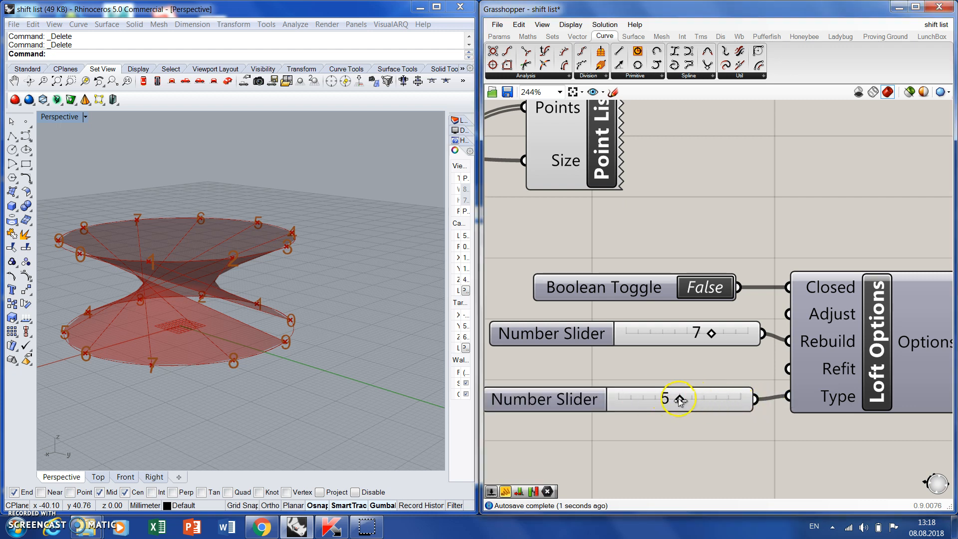
Slide the loft Type through 3, 1 and 4 (Developable), settling on 5, Uniform
{"action": "left_click_drag", "start_coordinate": [679, 399], "coordinate": [655, 399]}
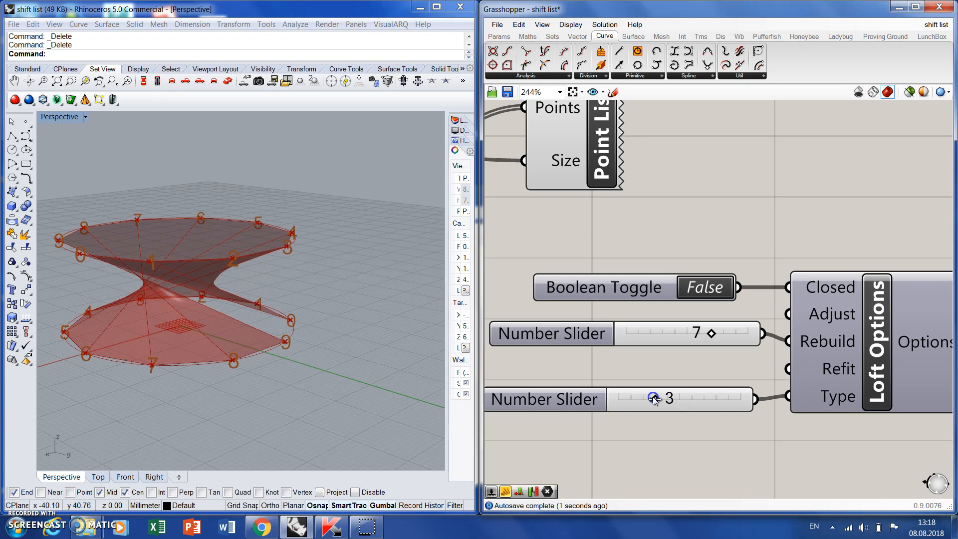
{"action": "left_click_drag", "start_coordinate": [654, 398], "coordinate": [611, 398]}
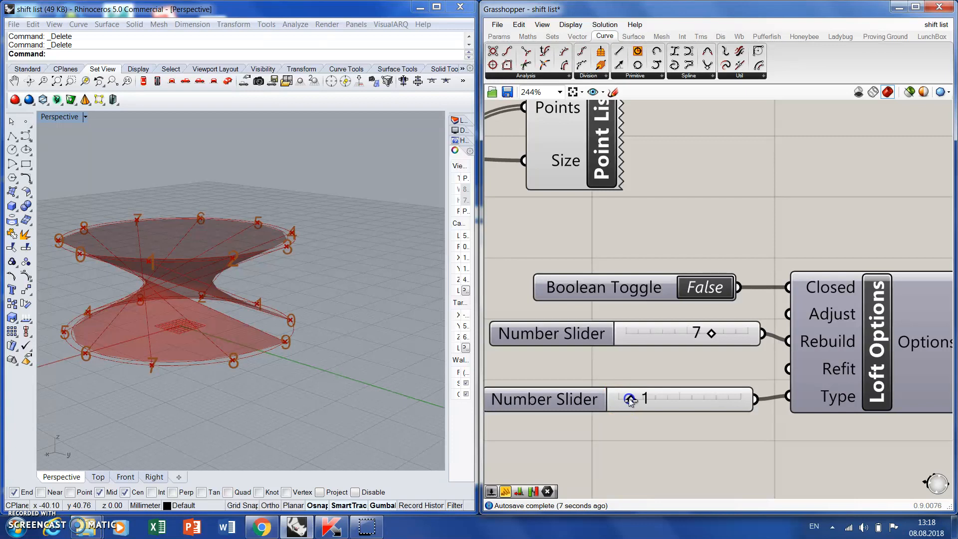
{"action": "mouse_move", "coordinate": [838, 399]}
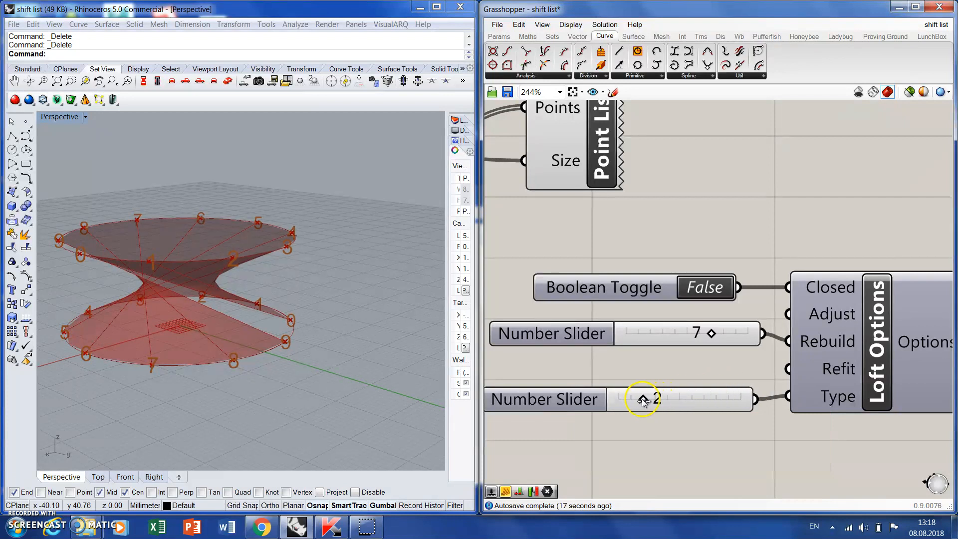
{"action": "left_click_drag", "start_coordinate": [643, 399], "coordinate": [659, 399]}
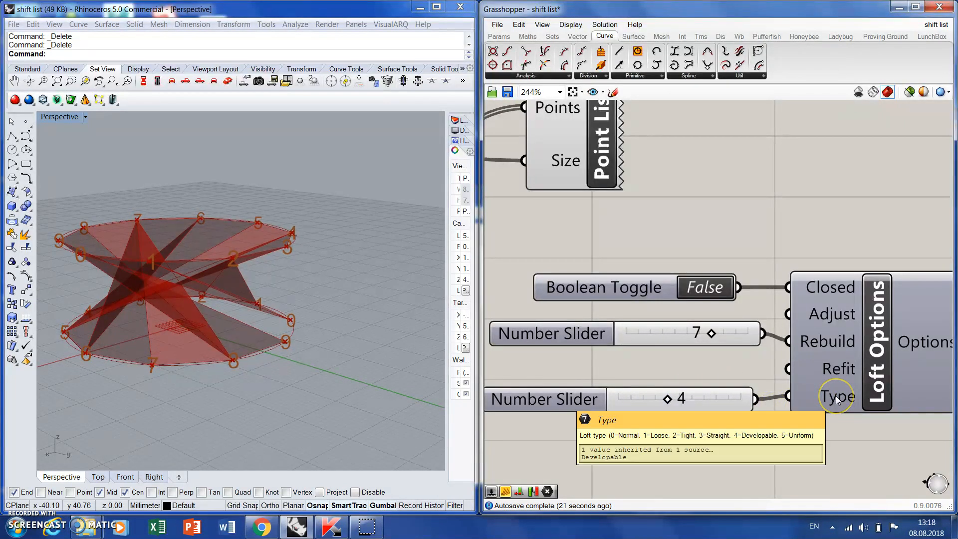
{"action": "left_click_drag", "start_coordinate": [671, 400], "coordinate": [679, 400]}
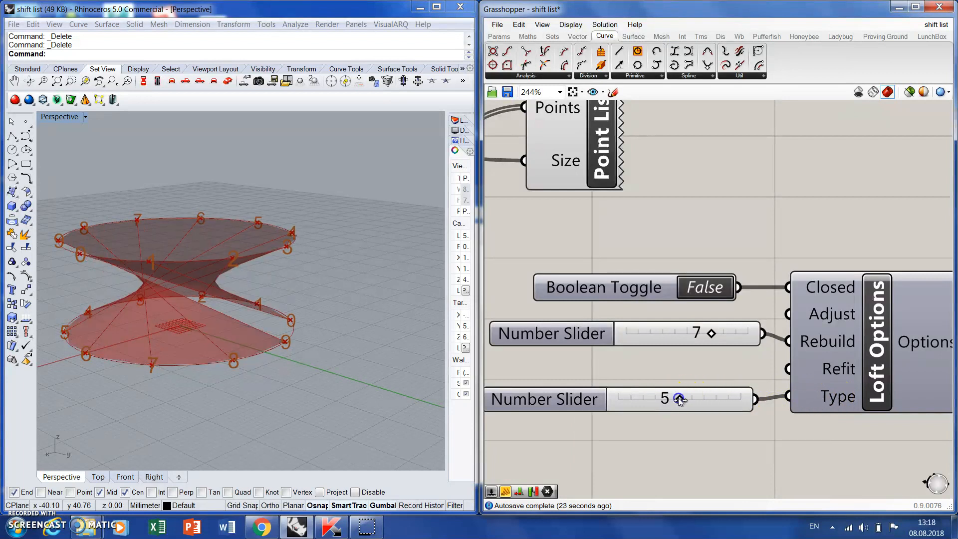
{"action": "scroll", "scroll_direction": "down", "scroll_amount": 3}
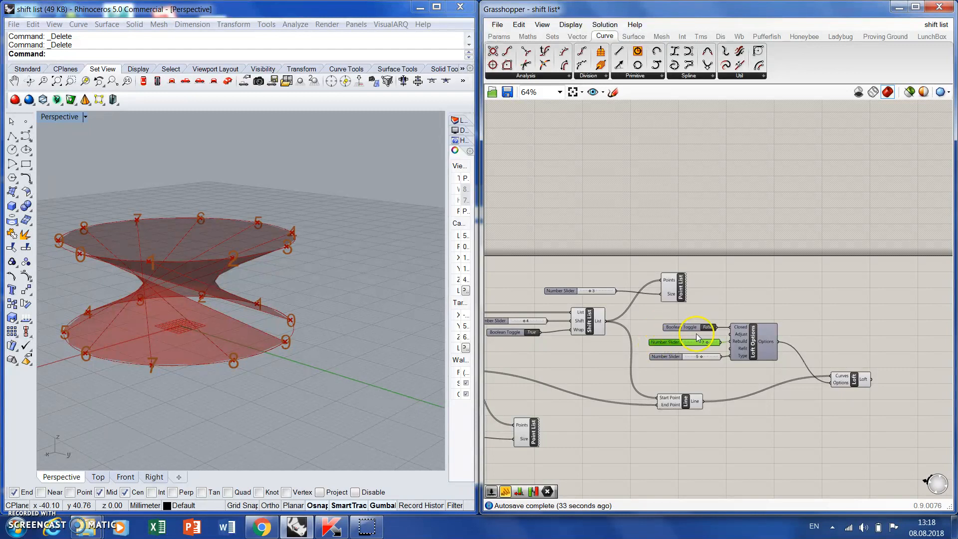
{"action": "left_click", "coordinate": [691, 327]}
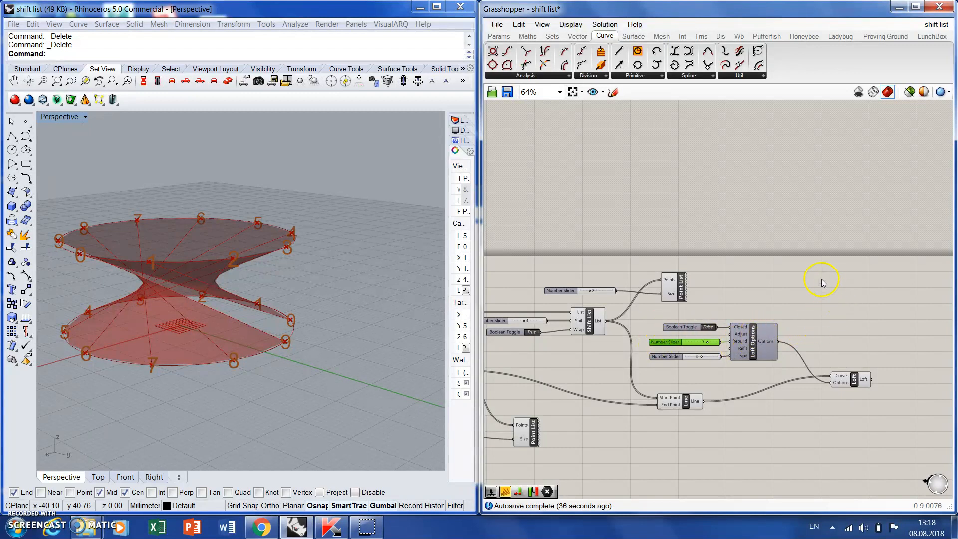
{"action": "scroll", "scroll_direction": "down", "scroll_amount": 3}
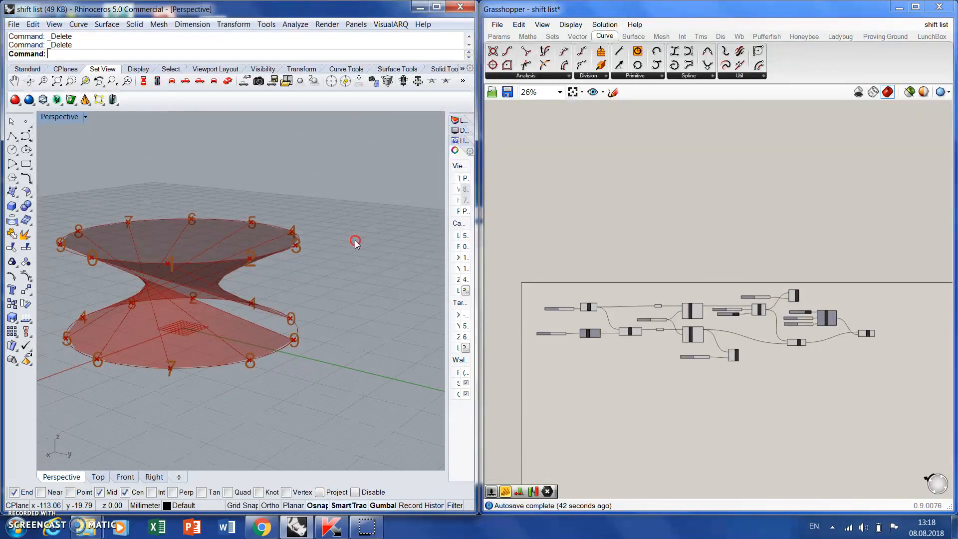
{"action": "mouse_move", "coordinate": [317, 192]}
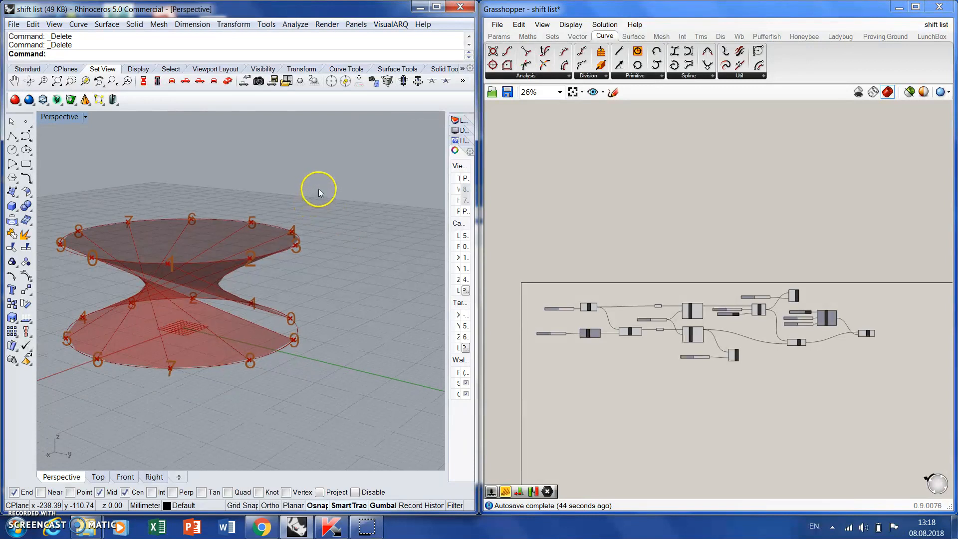